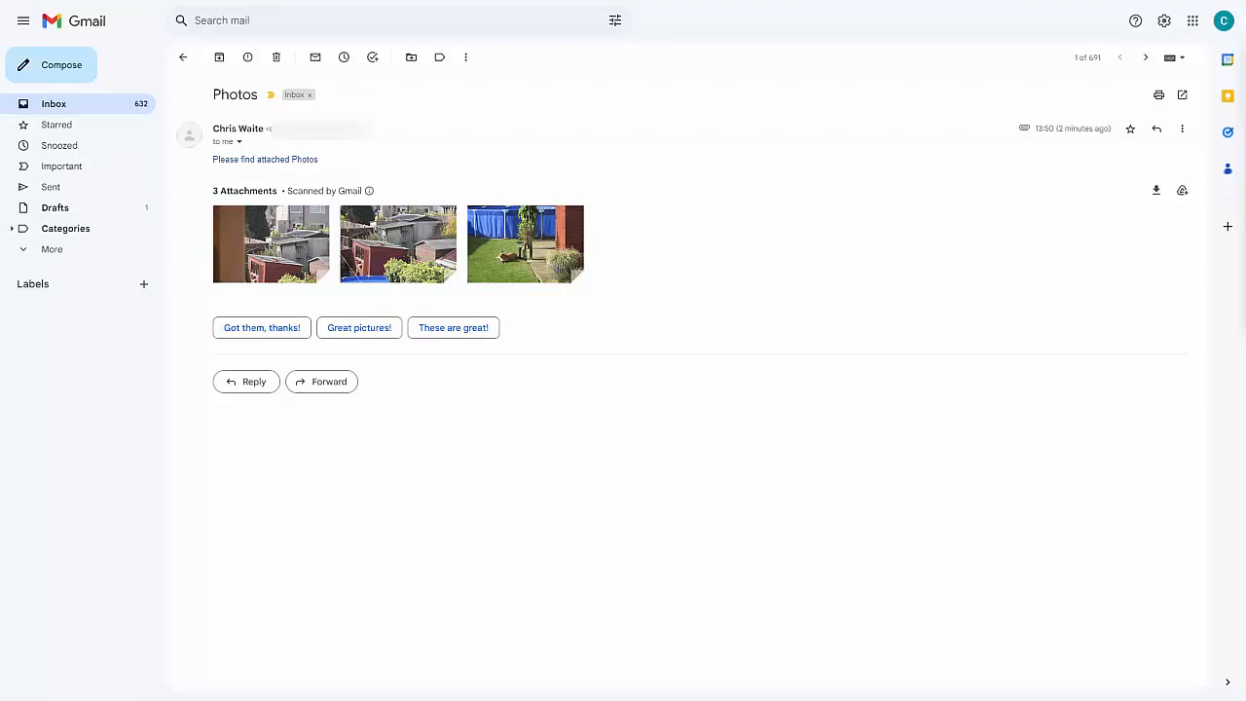
{"action": "mouse_move", "coordinate": [1202, 434]}
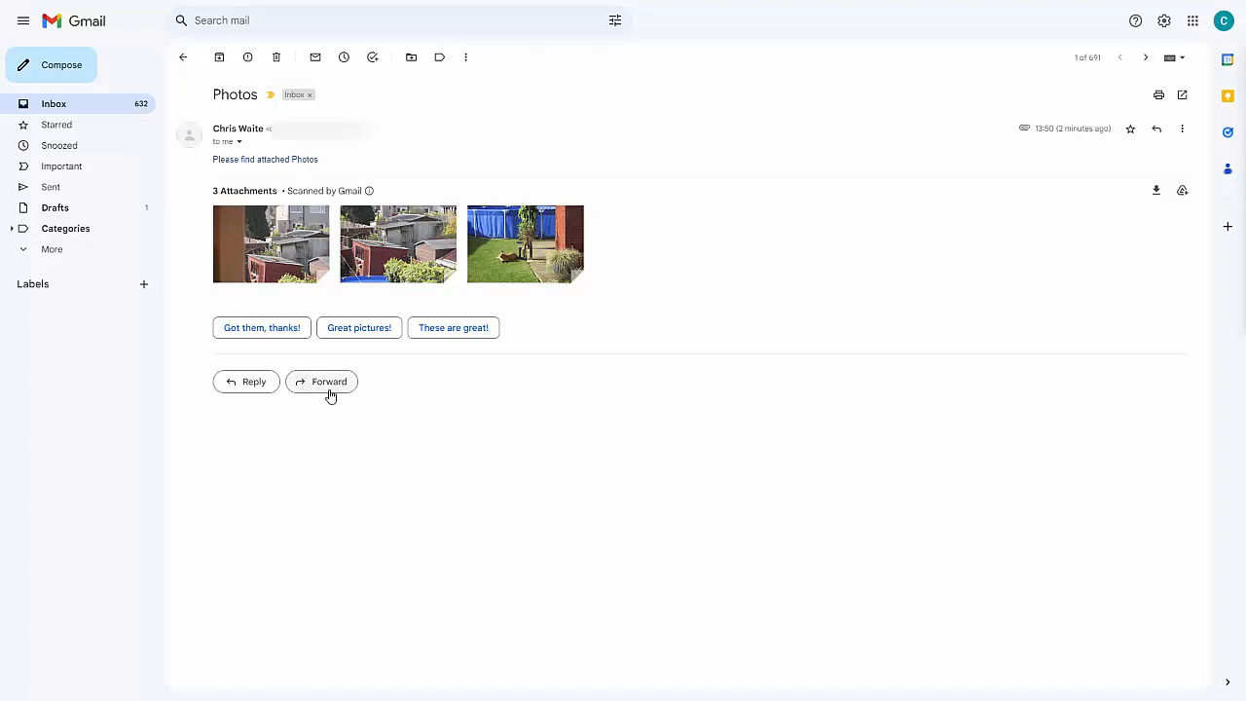
{"action": "mouse_move", "coordinate": [559, 81]}
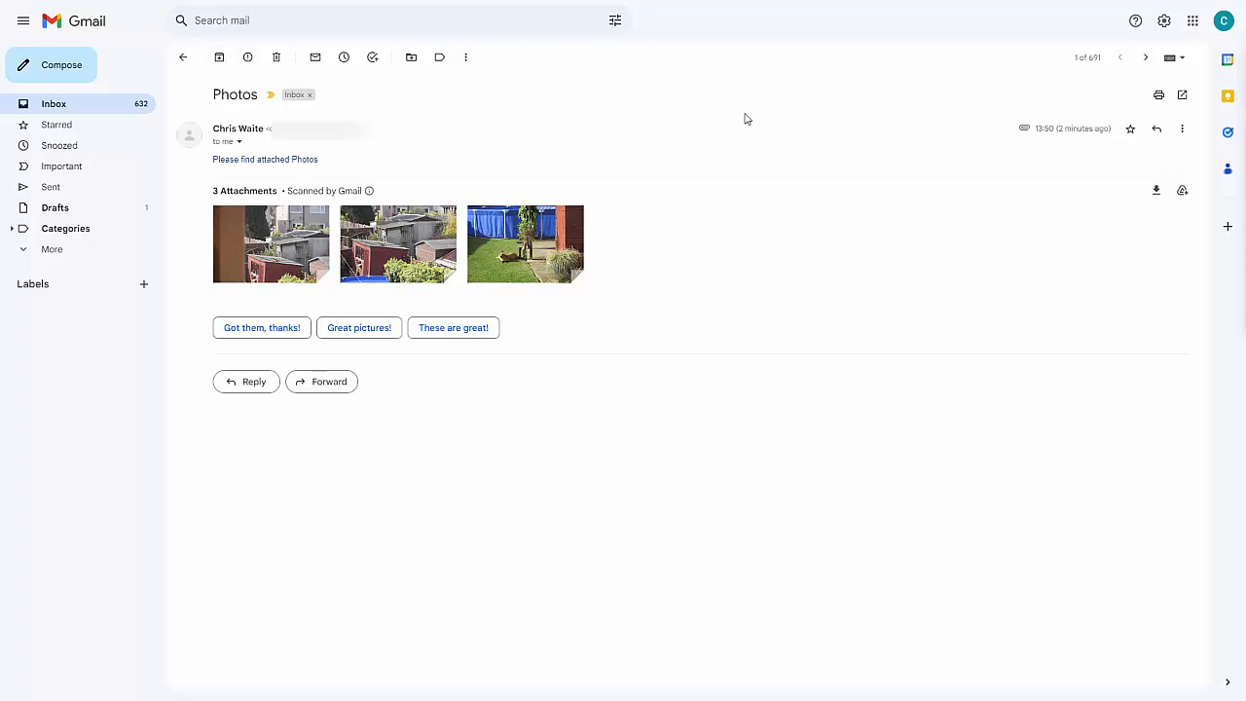
{"action": "mouse_move", "coordinate": [534, 402]}
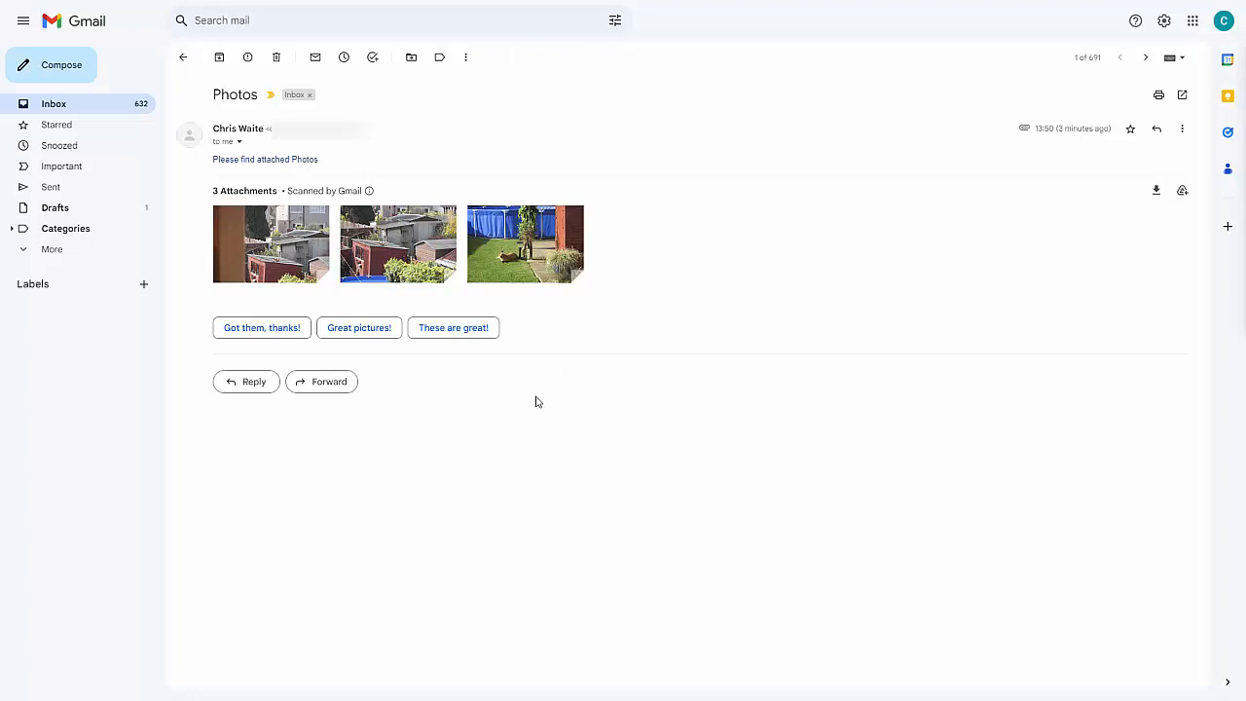
{"action": "mouse_move", "coordinate": [329, 382]}
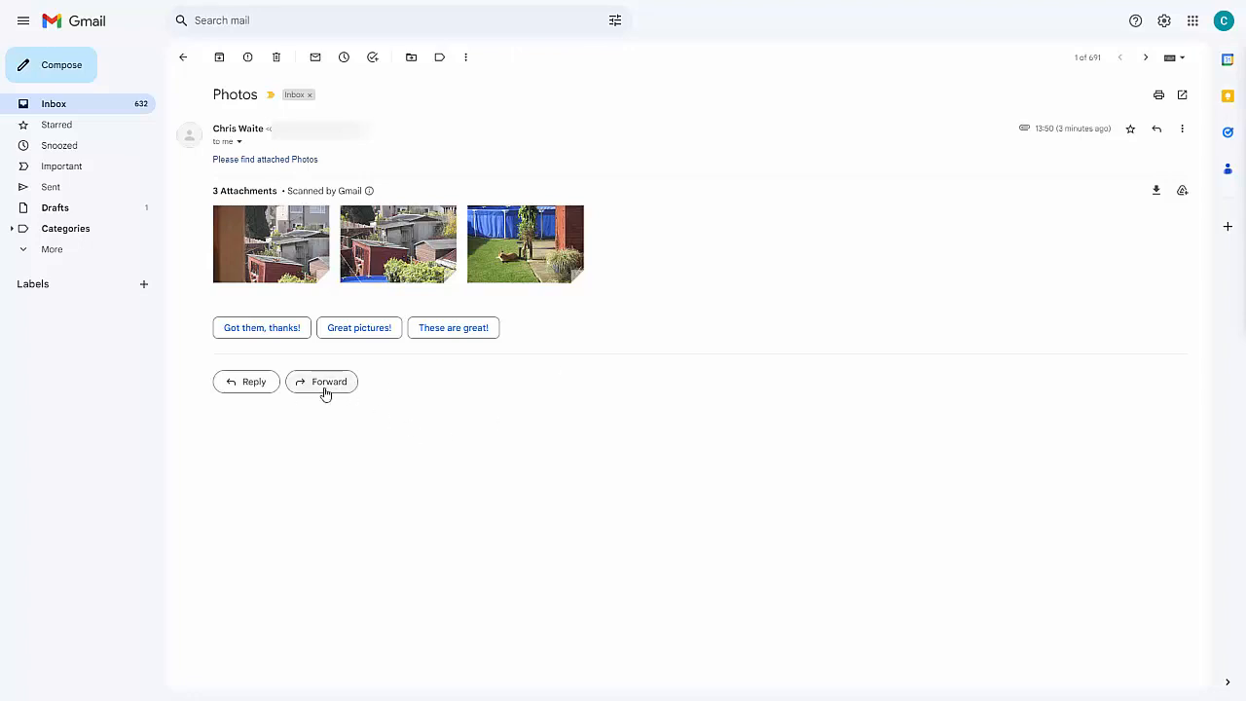
{"action": "left_click", "coordinate": [329, 380]}
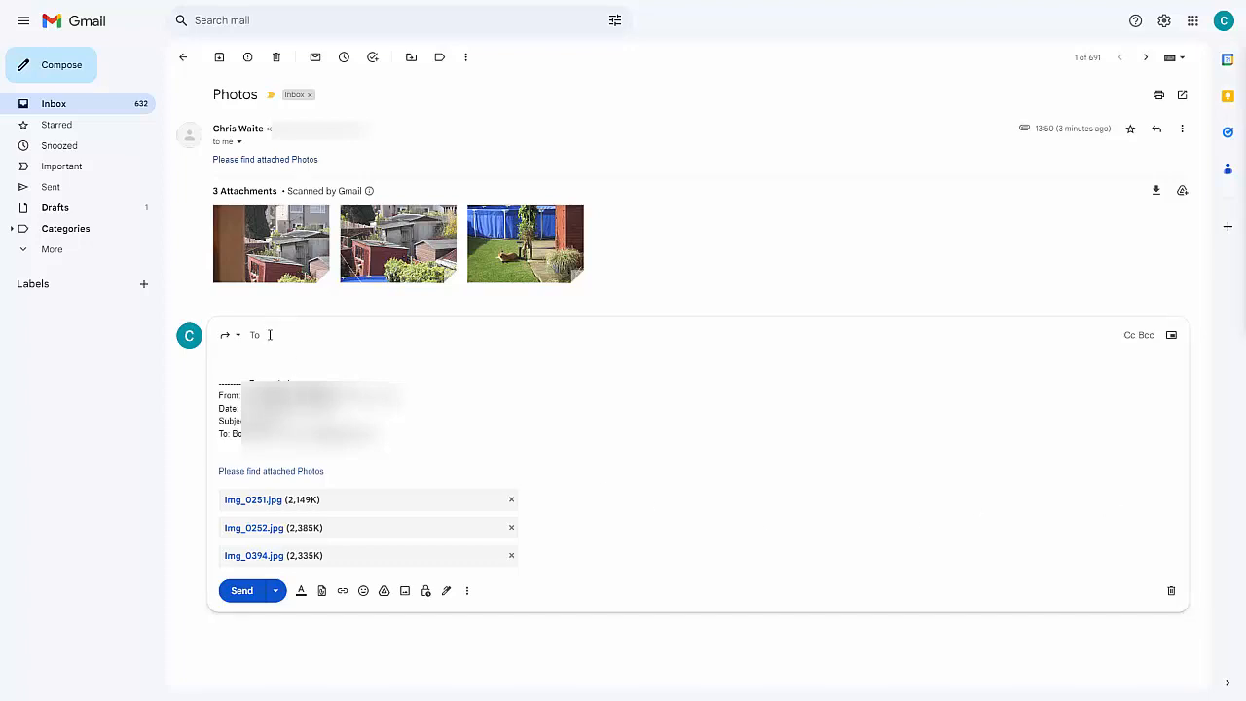
{"action": "mouse_move", "coordinate": [847, 501]}
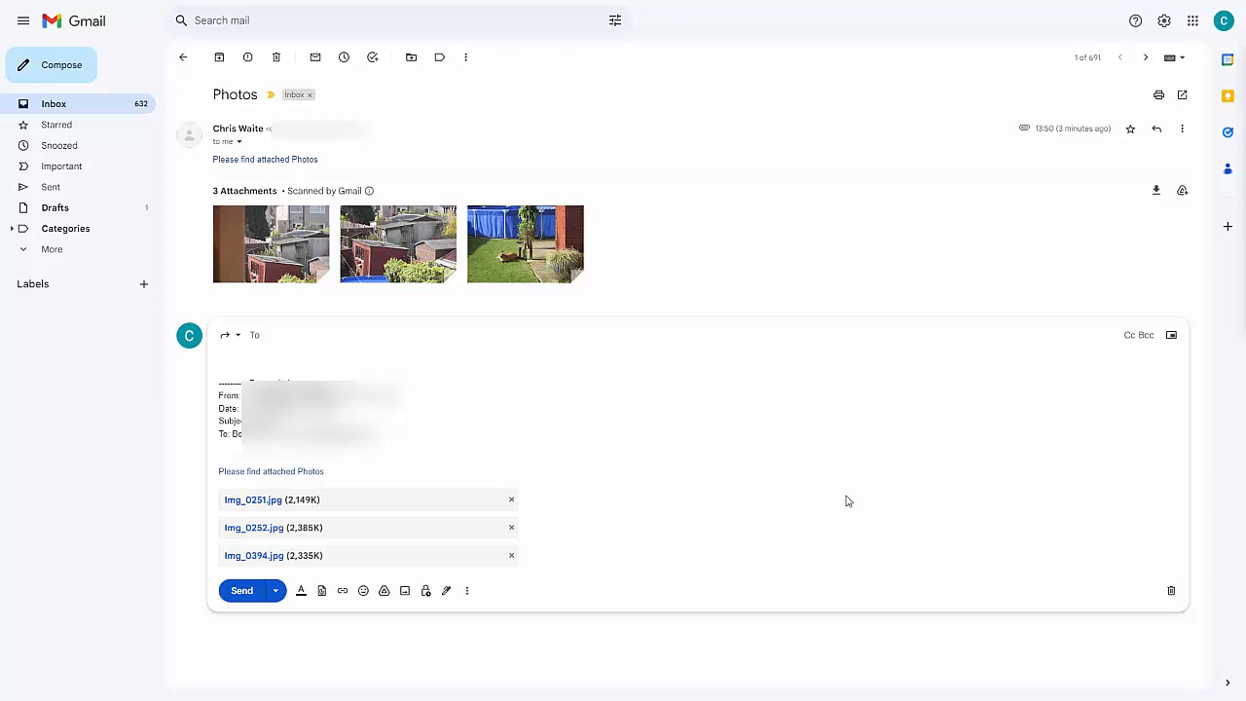
{"action": "type", "text": "myfriend@email.com"}
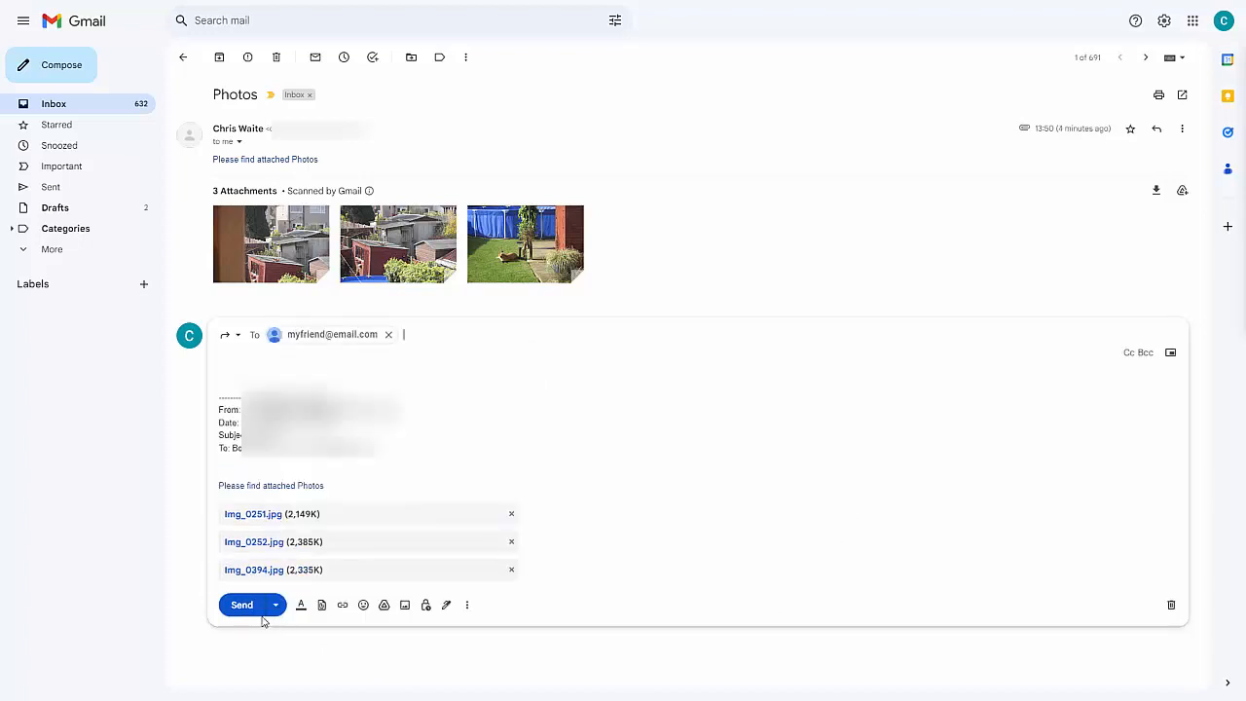
{"action": "mouse_move", "coordinate": [241, 605]}
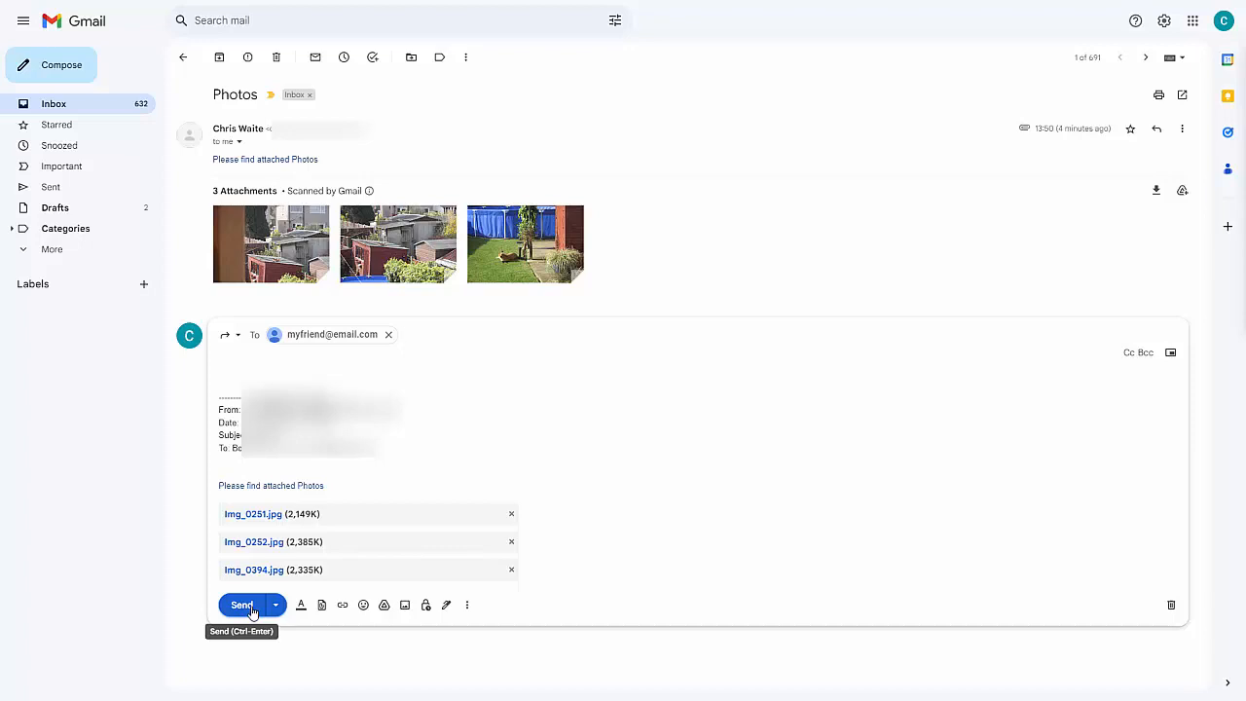
{"action": "mouse_move", "coordinate": [370, 647]}
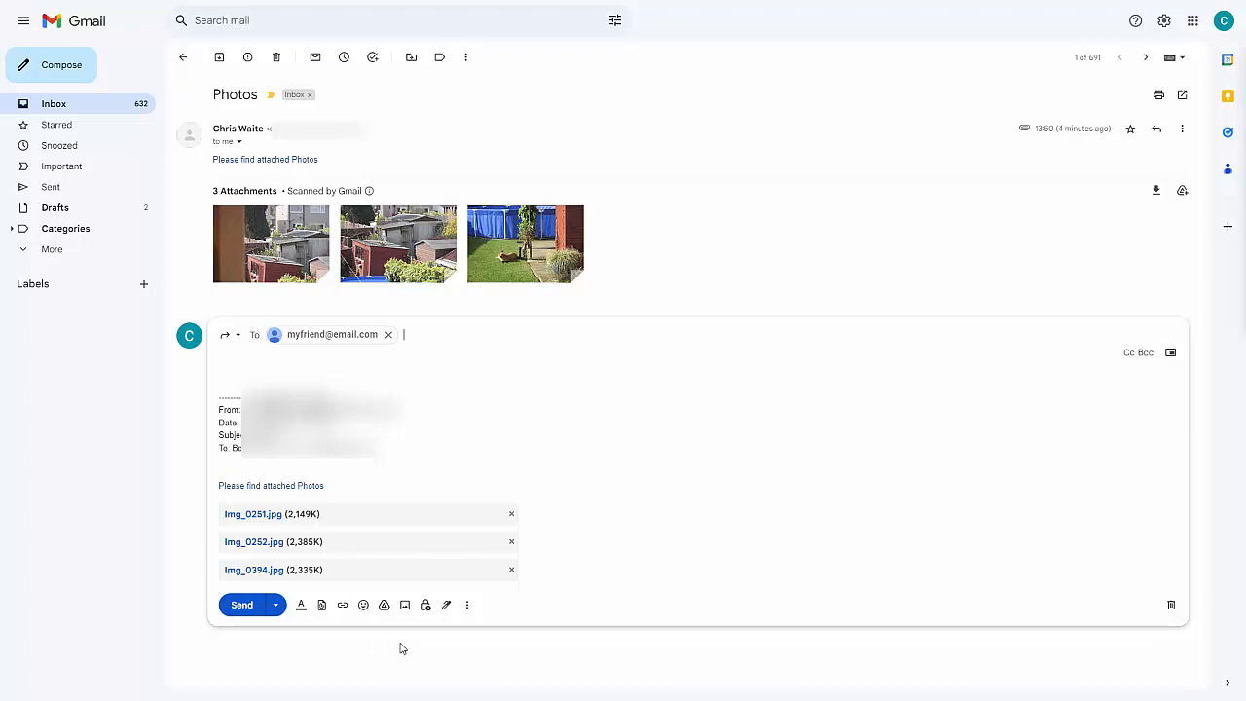
{"action": "mouse_move", "coordinate": [394, 526]}
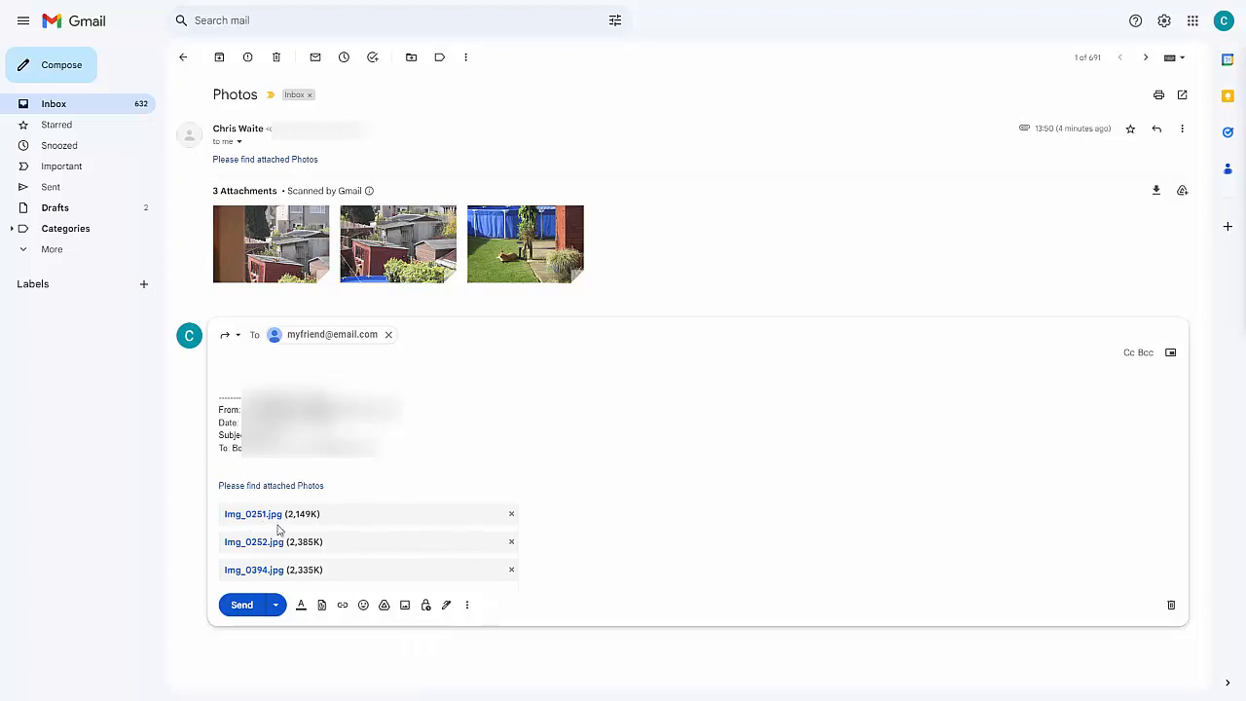
{"action": "mouse_move", "coordinate": [593, 586]}
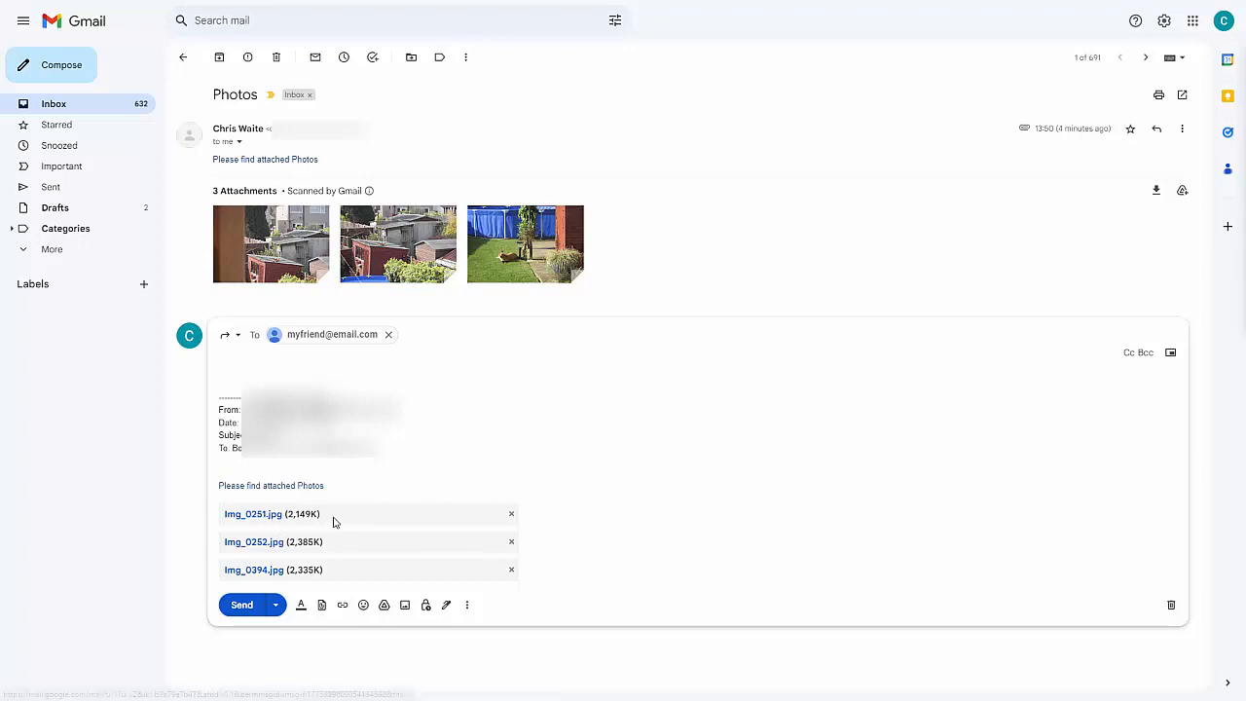
{"action": "mouse_move", "coordinate": [271, 243]}
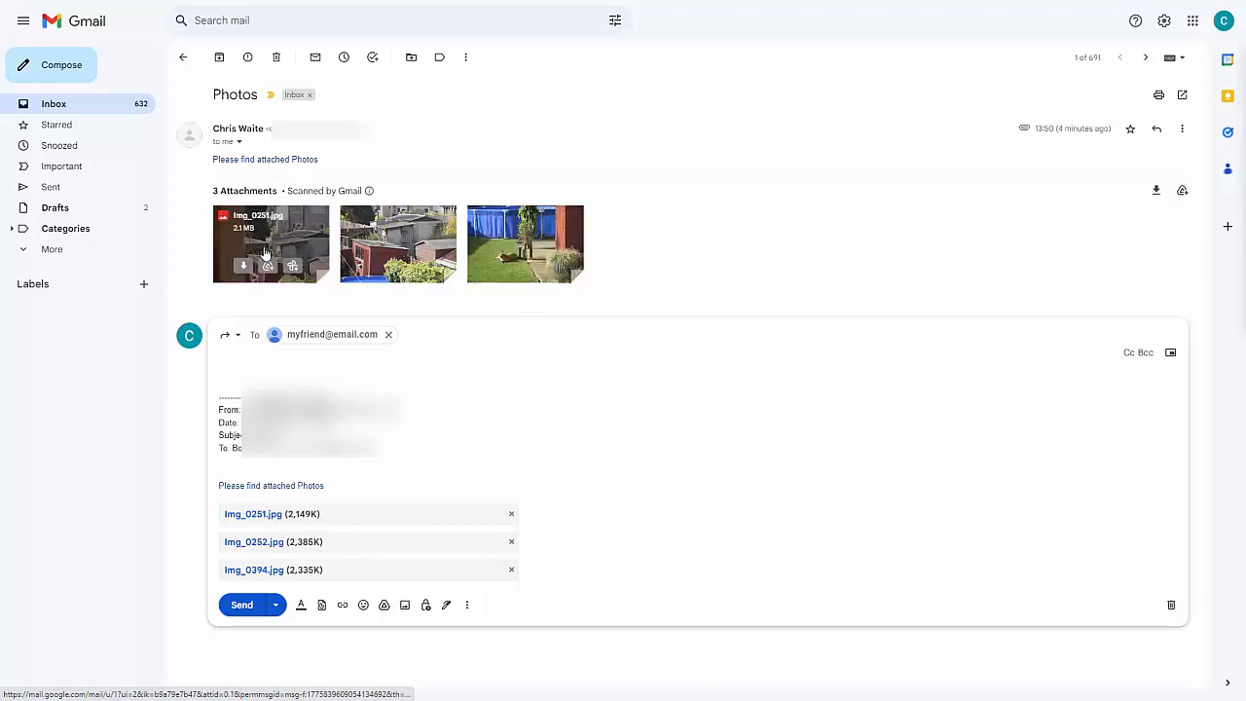
{"action": "mouse_move", "coordinate": [397, 243]}
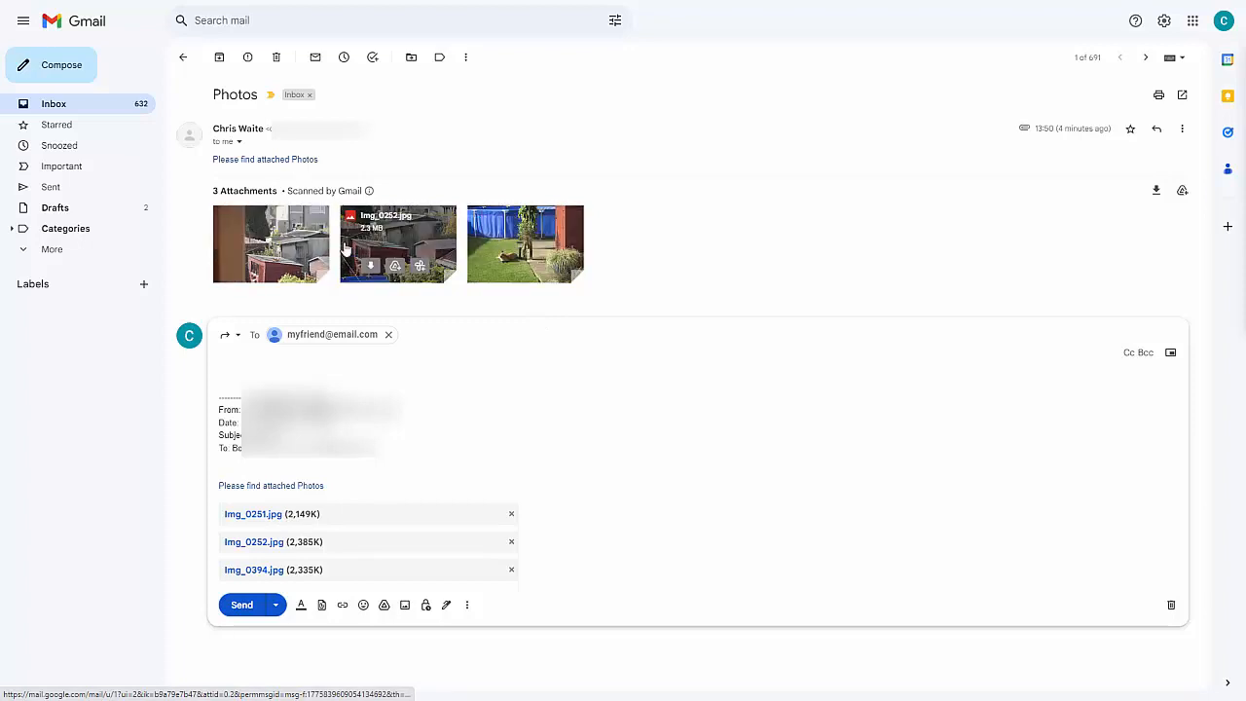
{"action": "mouse_move", "coordinate": [115, 265]}
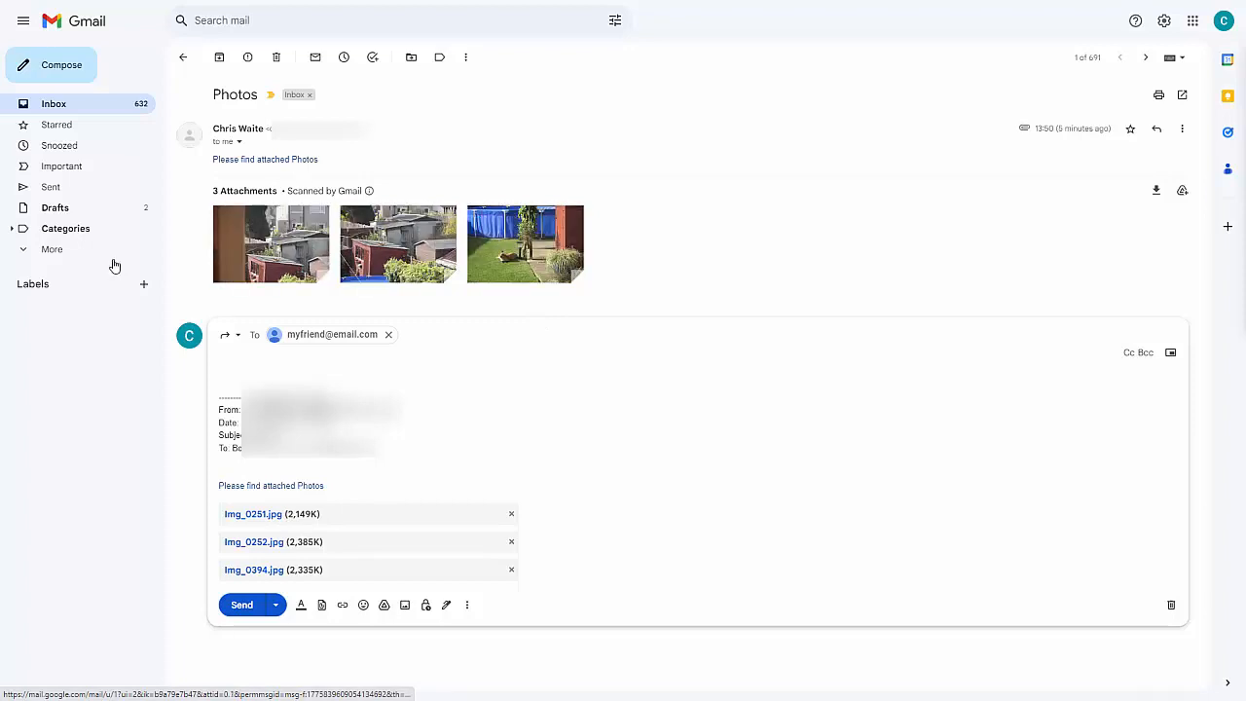
{"action": "mouse_move", "coordinate": [271, 244]}
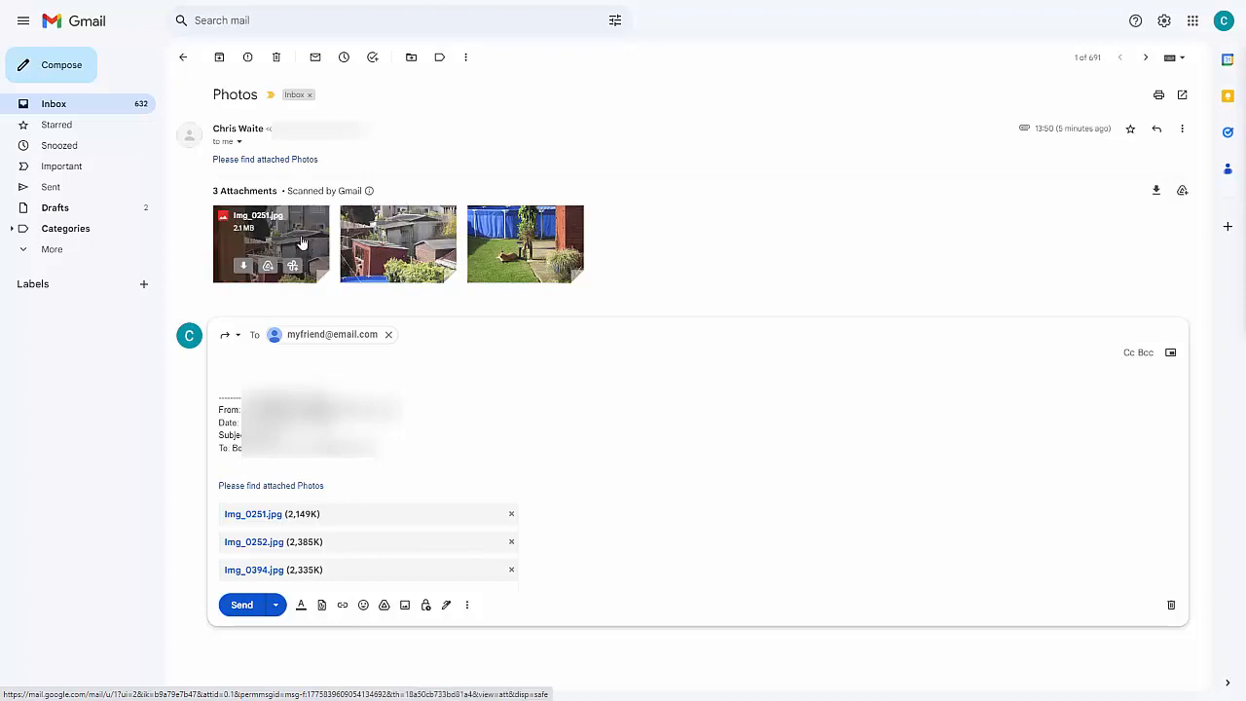
{"action": "mouse_move", "coordinate": [397, 244]}
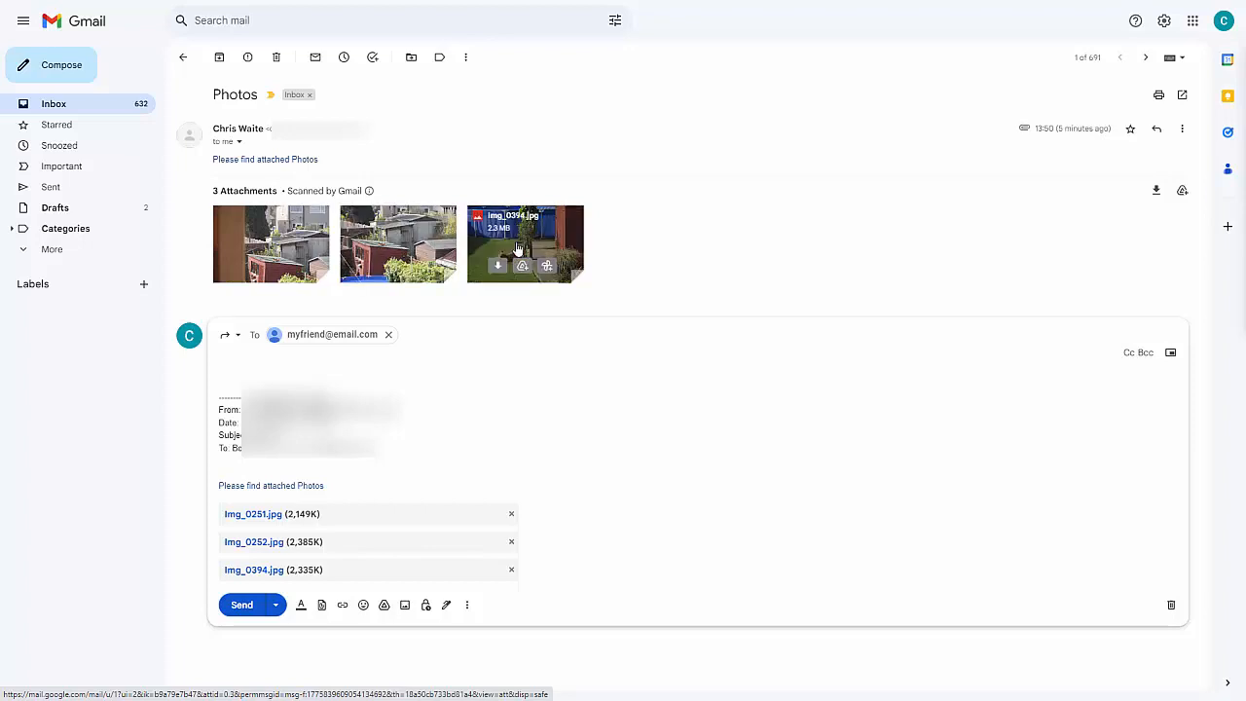
{"action": "mouse_move", "coordinate": [534, 238]}
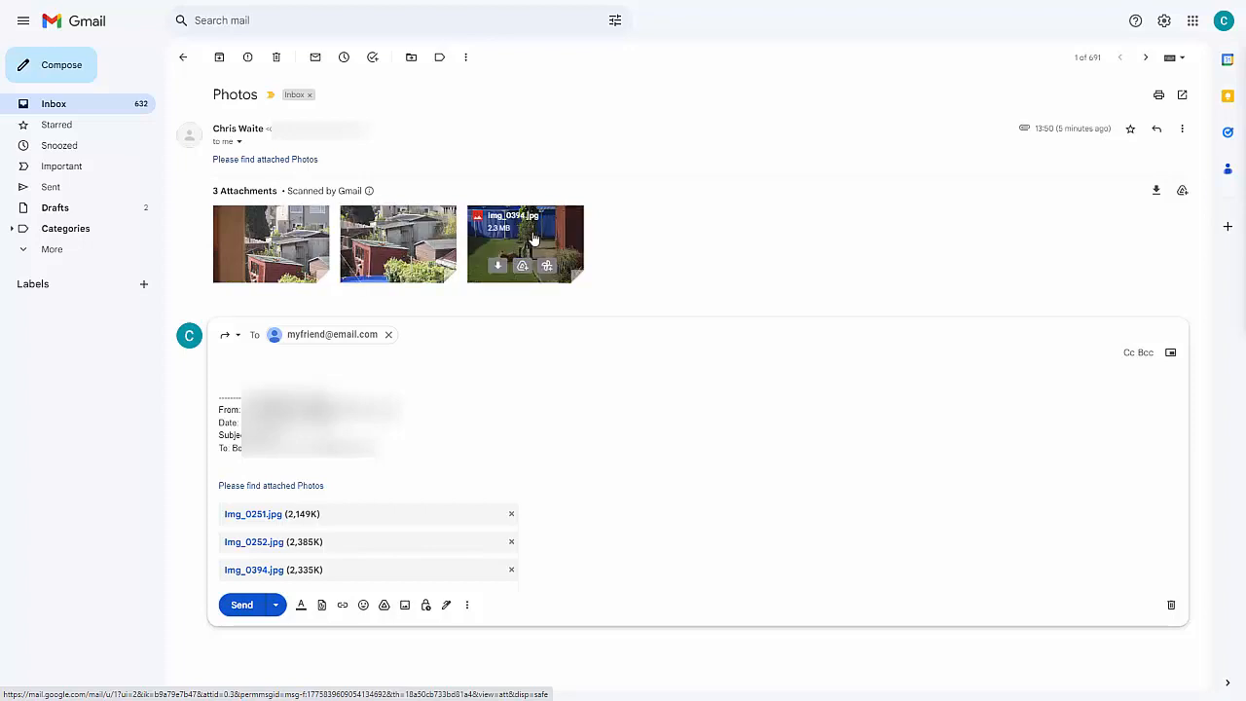
{"action": "mouse_move", "coordinate": [569, 295]}
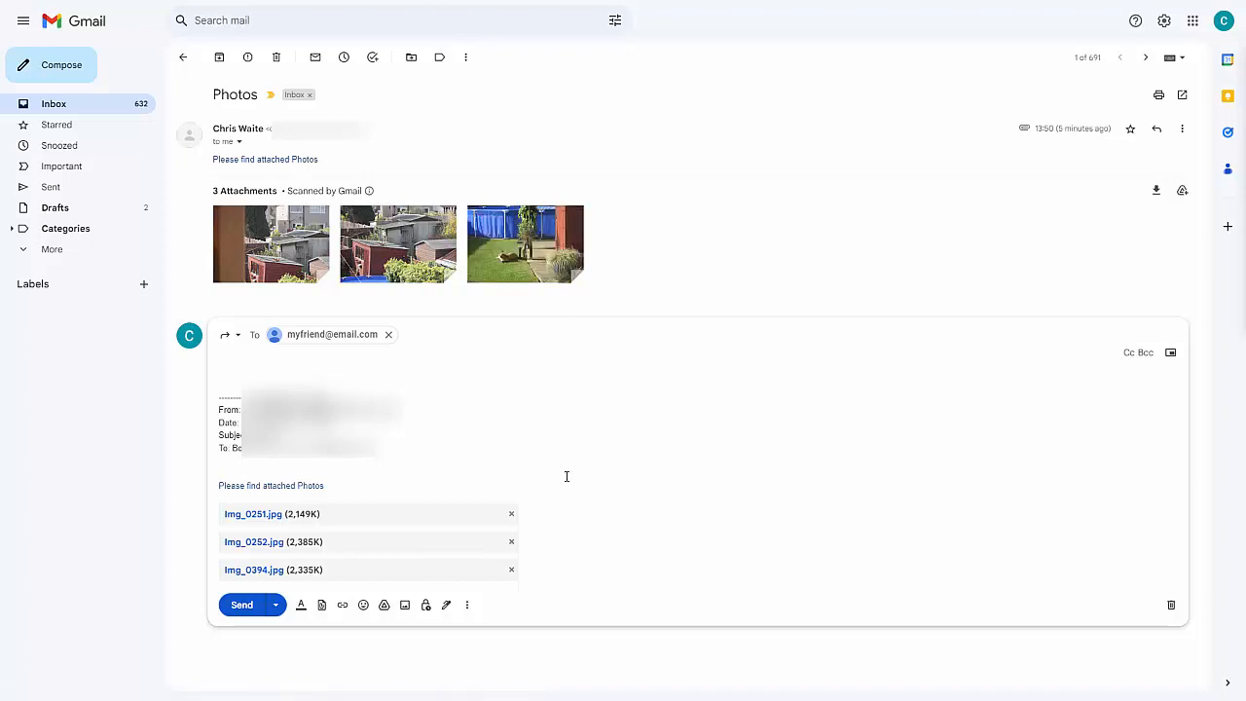
{"action": "mouse_move", "coordinate": [309, 519]}
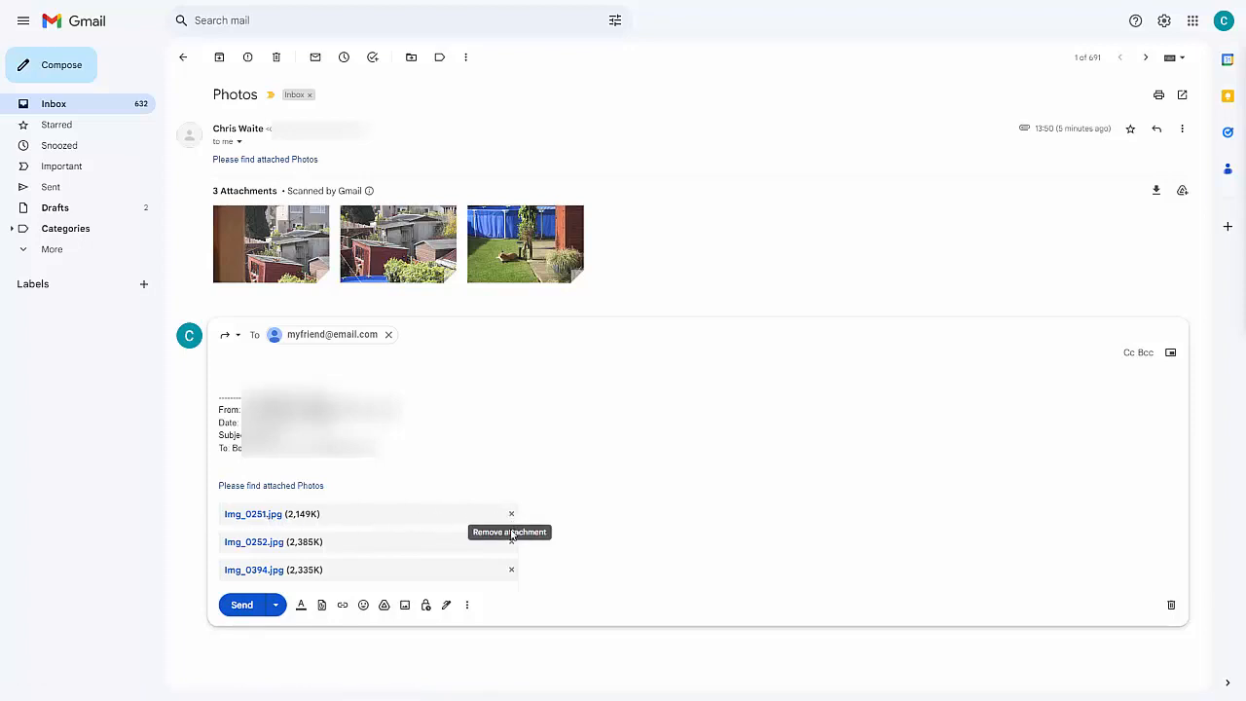
{"action": "mouse_move", "coordinate": [509, 572]}
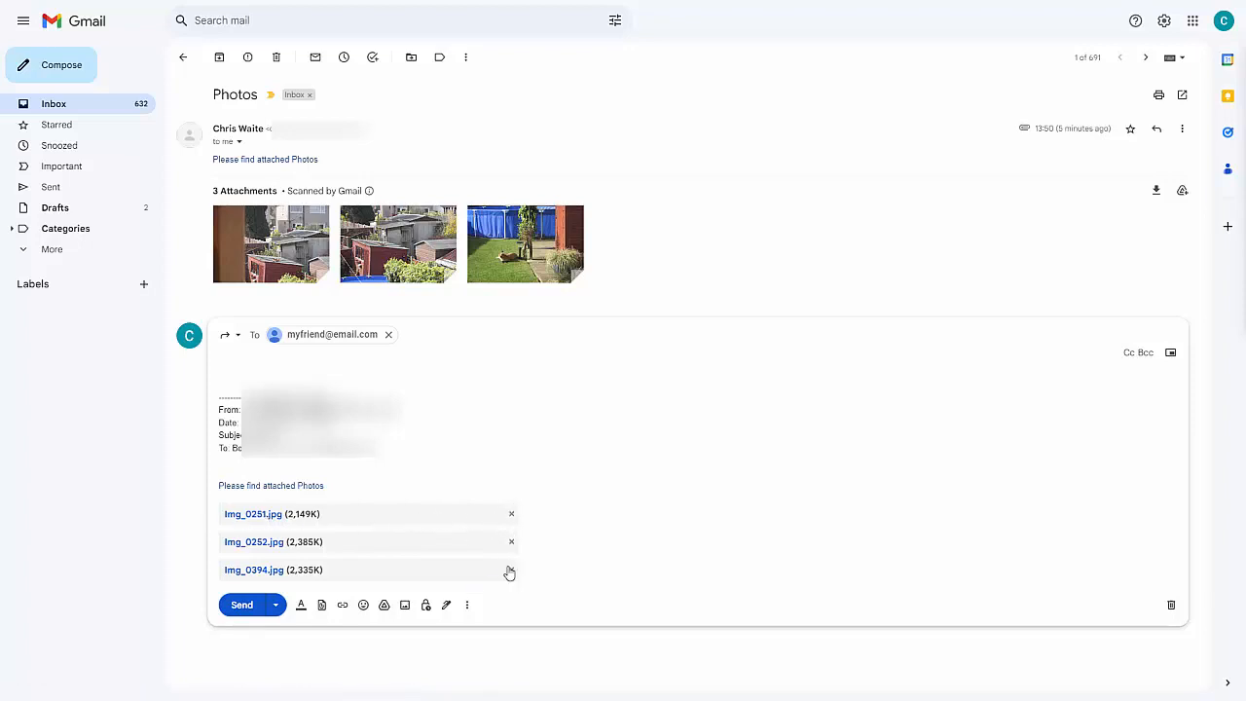
{"action": "mouse_move", "coordinate": [511, 514]}
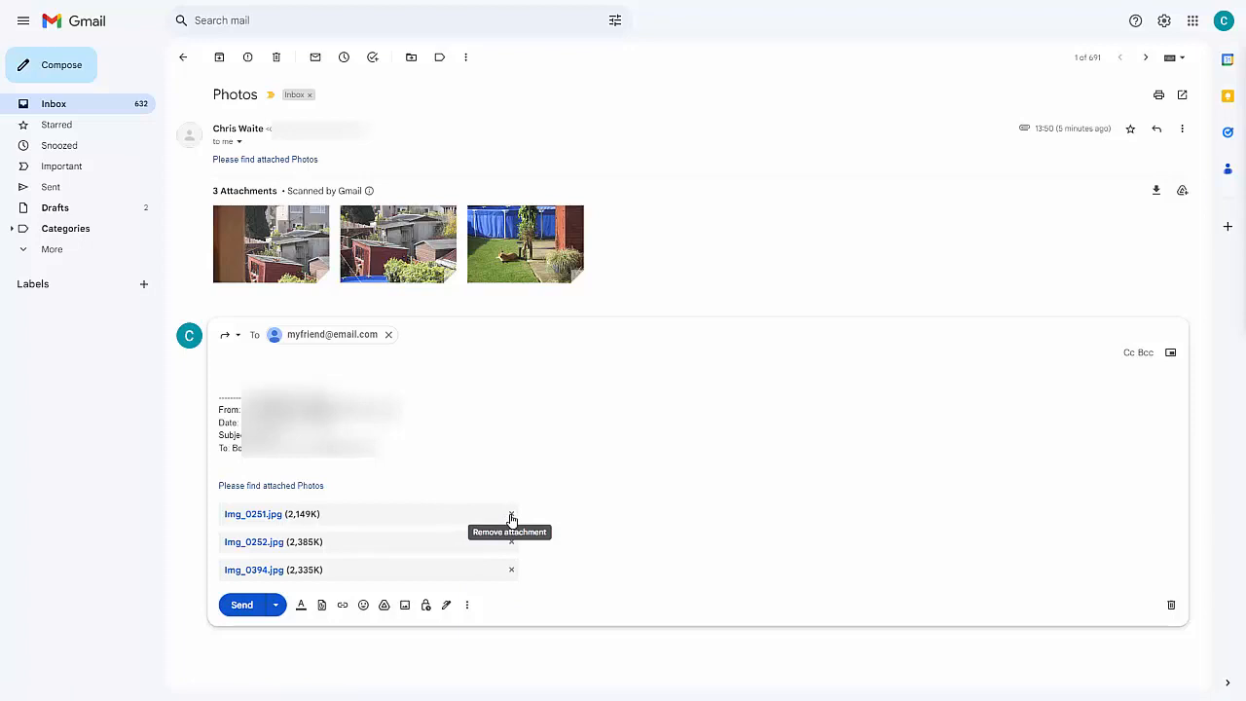
{"action": "mouse_move", "coordinate": [414, 523]}
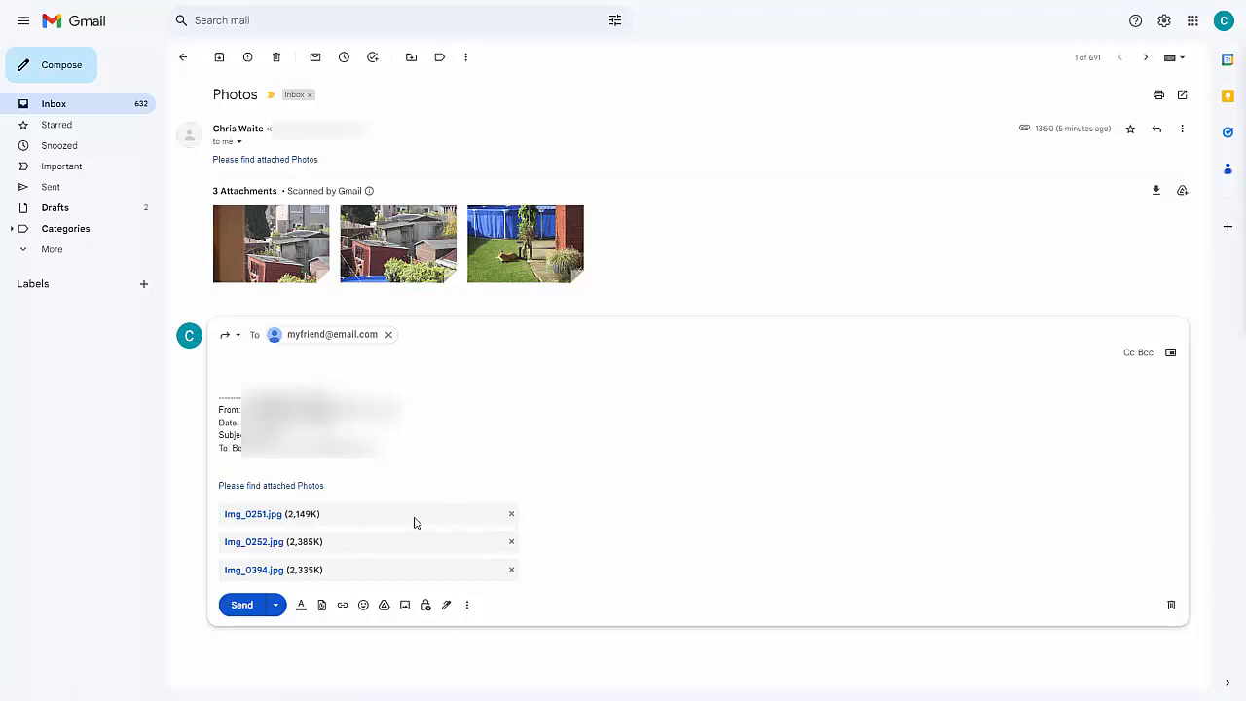
{"action": "mouse_move", "coordinate": [656, 529]}
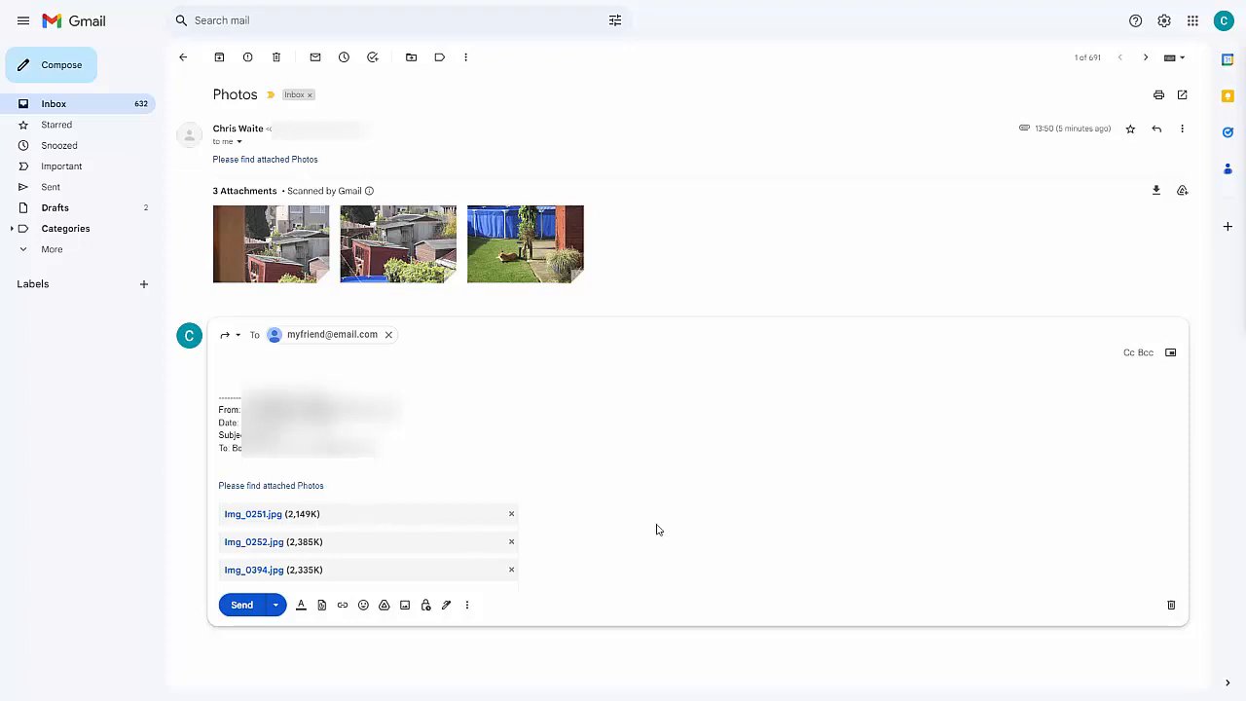
{"action": "mouse_move", "coordinate": [412, 517]}
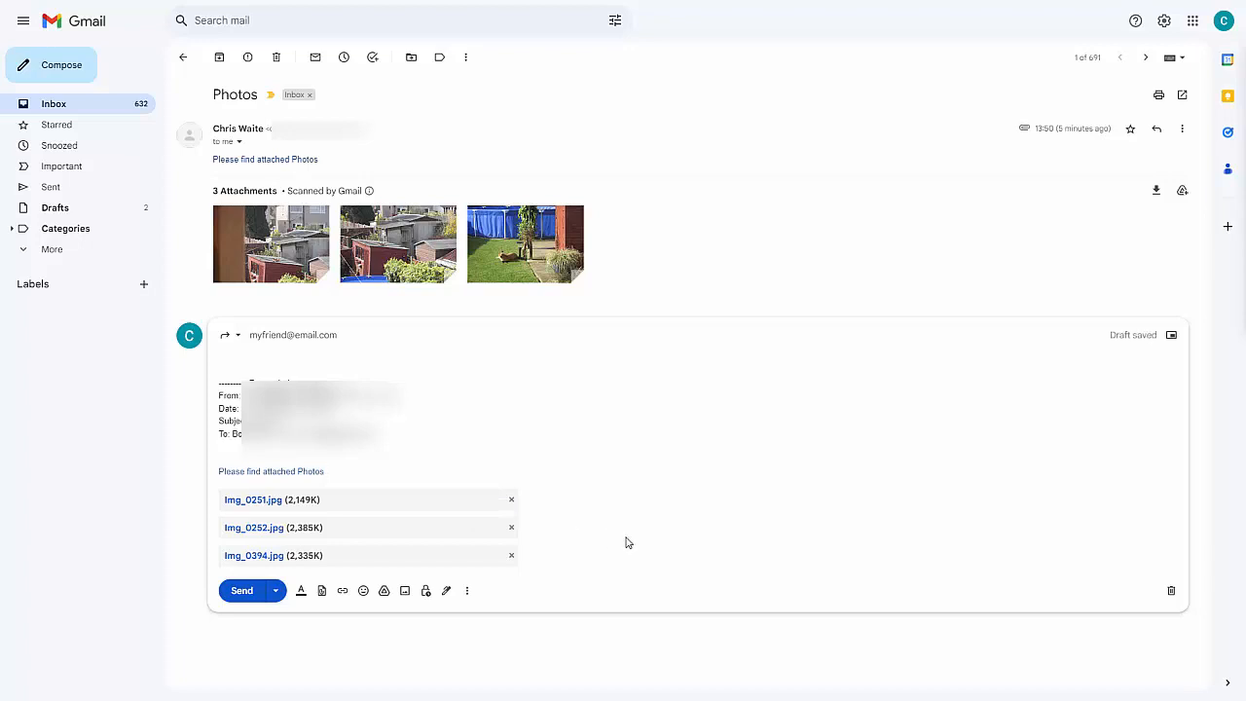
Step: Delete Img_0251.jpg and Img_0252.jpg from the Gmail forward draft, keeping Img_0394.jpg
{"action": "left_click", "coordinate": [325, 471]}
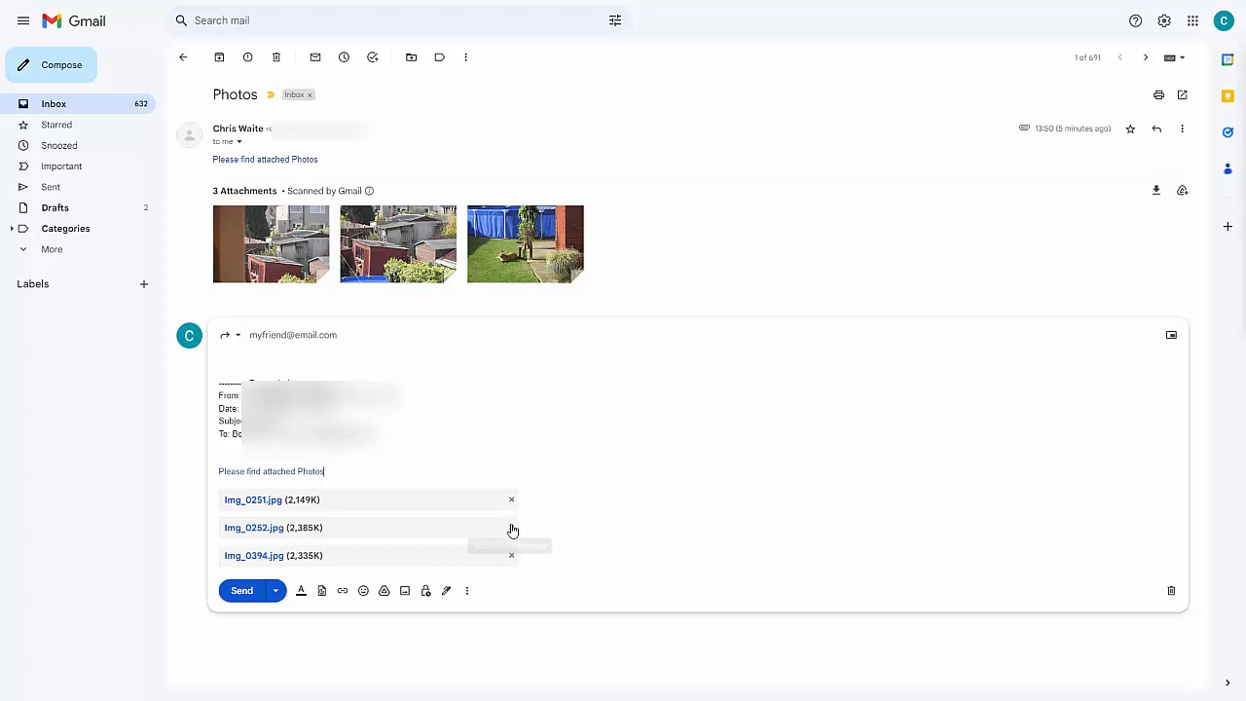
{"action": "mouse_move", "coordinate": [271, 244]}
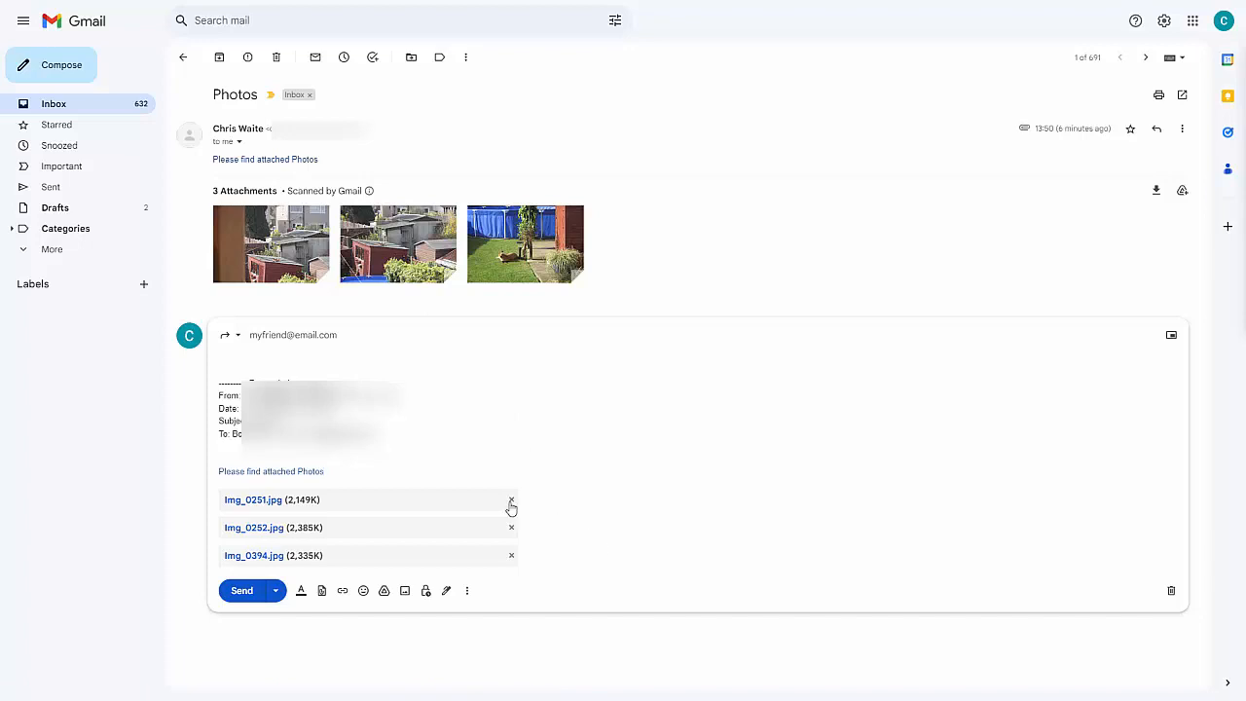
{"action": "left_click", "coordinate": [511, 499]}
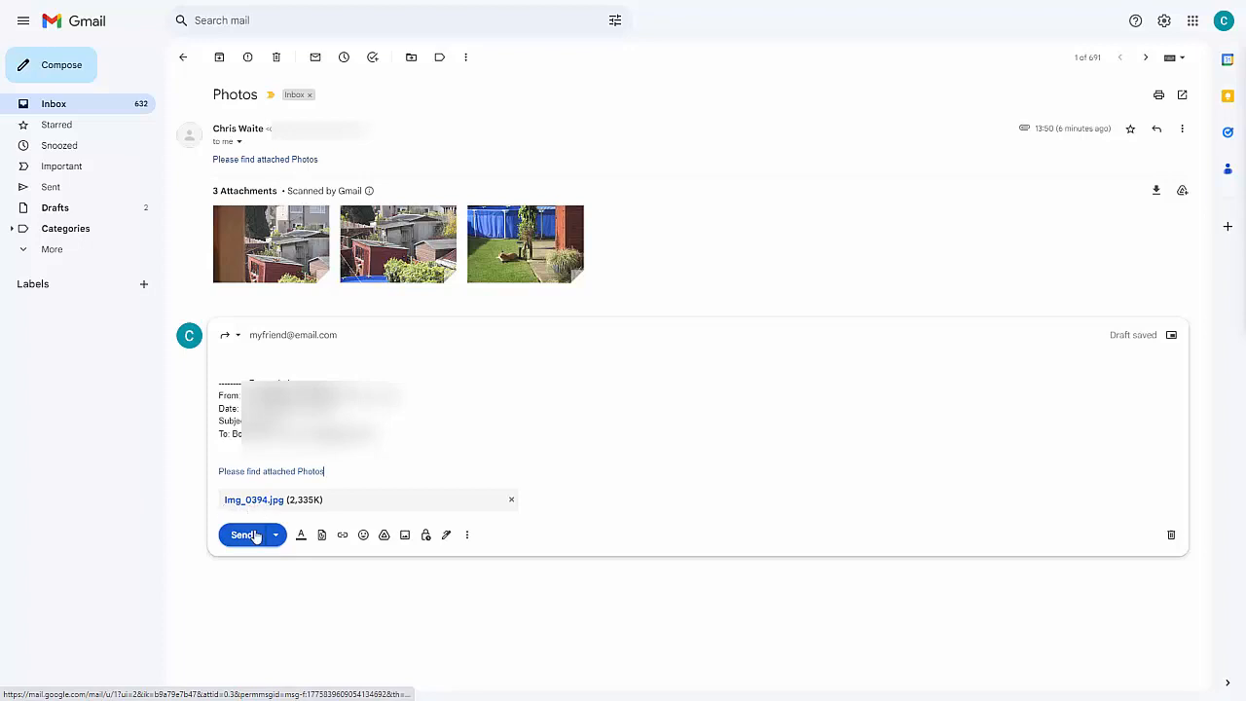
{"action": "mouse_move", "coordinate": [244, 534]}
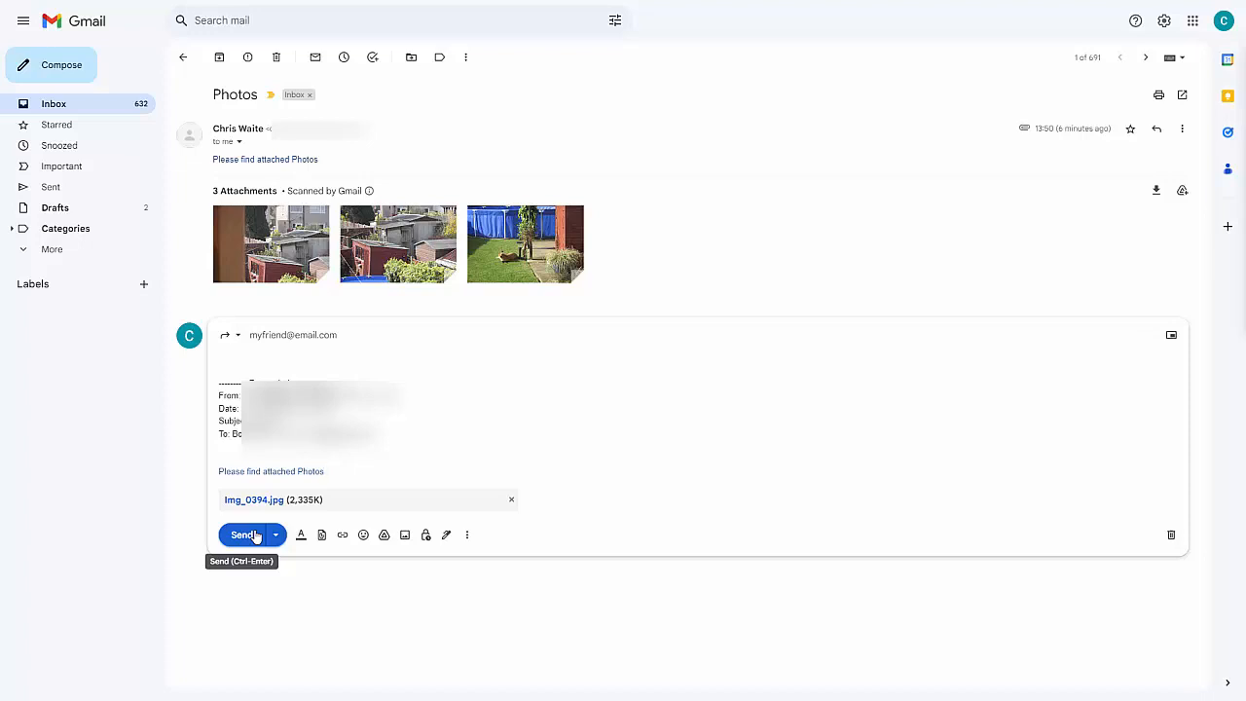
{"action": "left_click", "coordinate": [325, 471]}
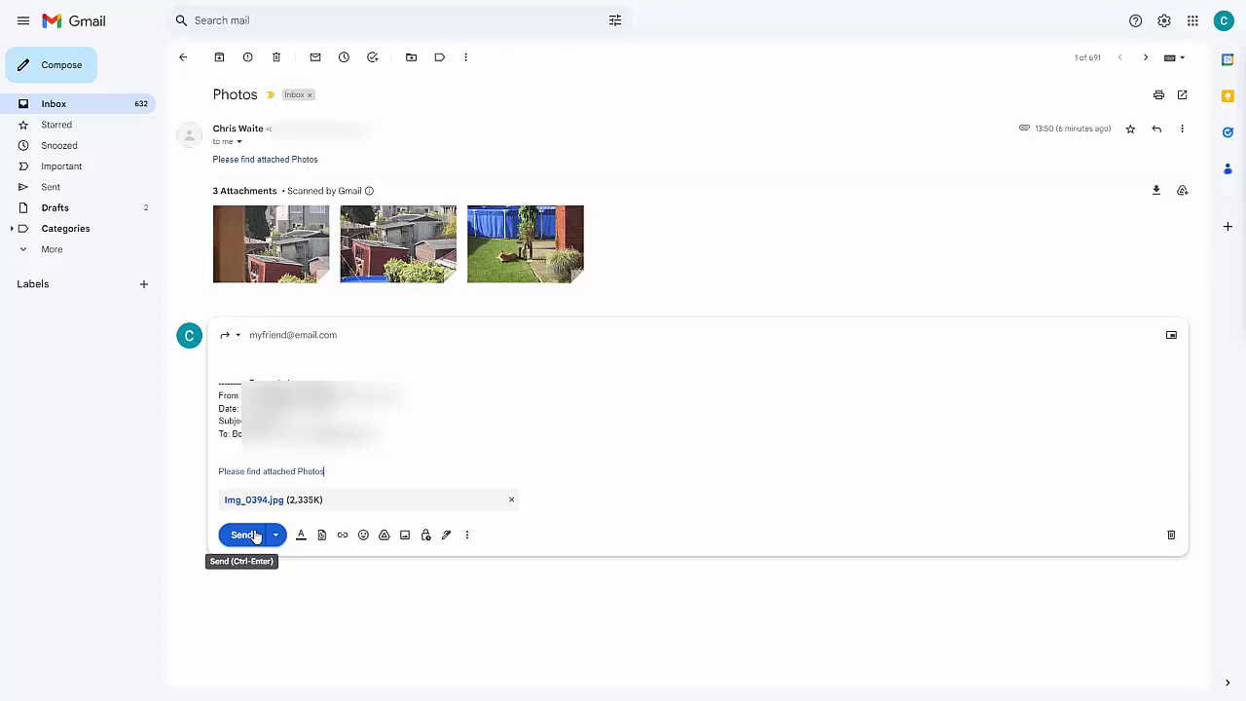
{"action": "mouse_move", "coordinate": [524, 243]}
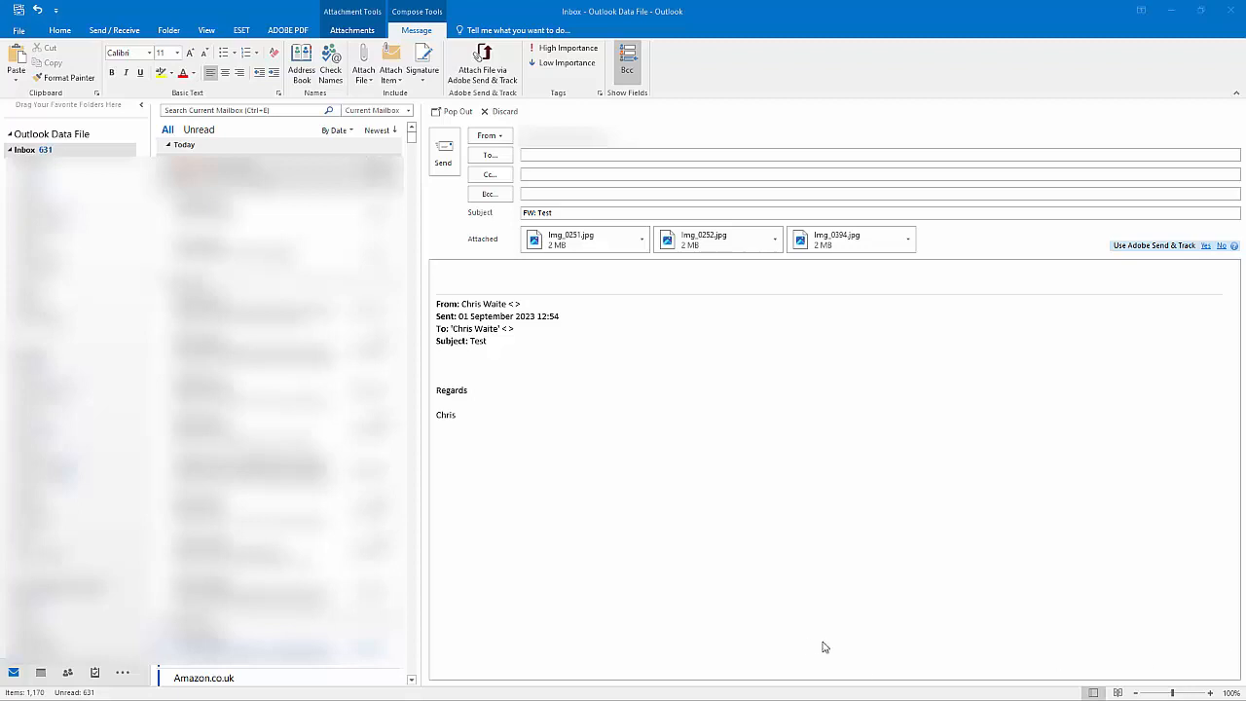
{"action": "left_click", "coordinate": [584, 240]}
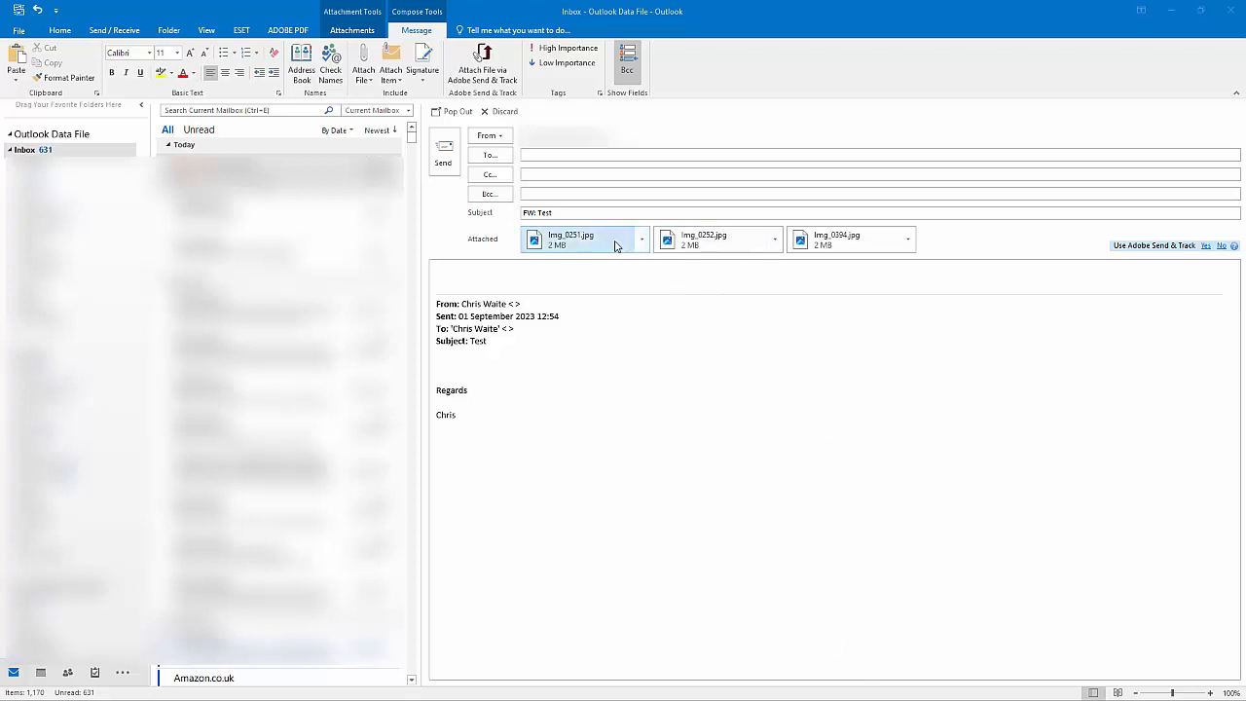
{"action": "right_click", "coordinate": [584, 238]}
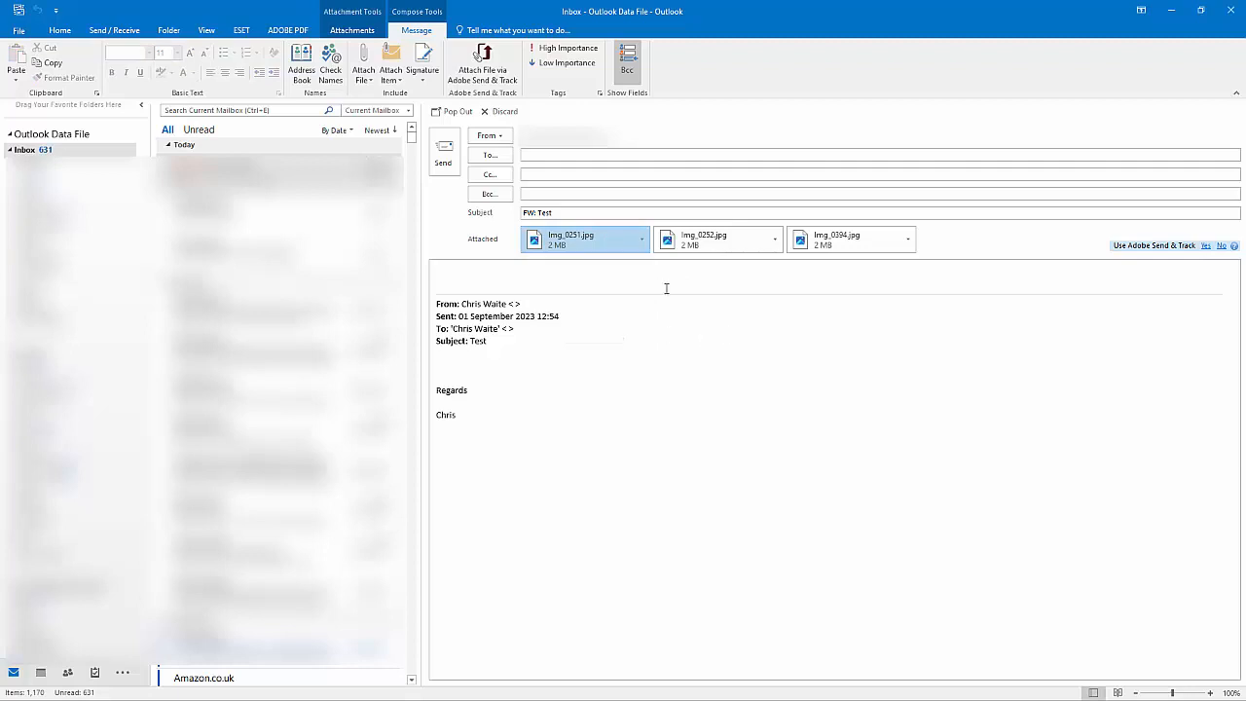
{"action": "mouse_move", "coordinate": [584, 238]}
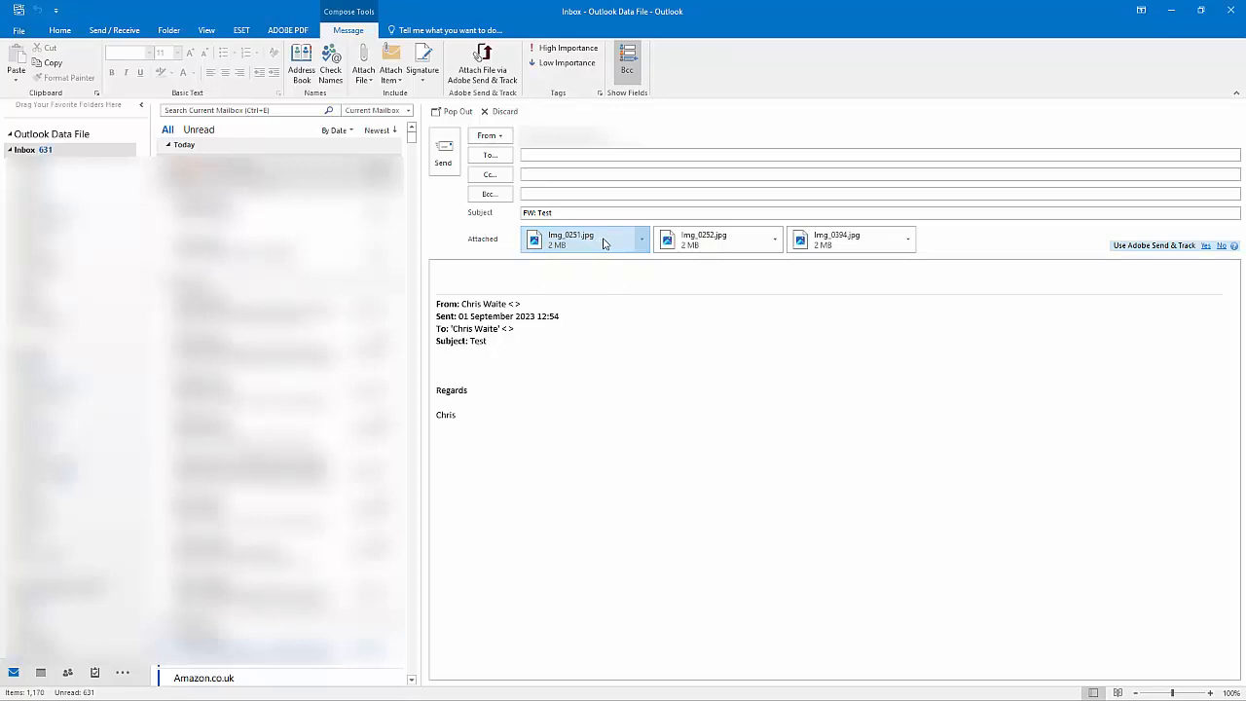
{"action": "right_click", "coordinate": [584, 239]}
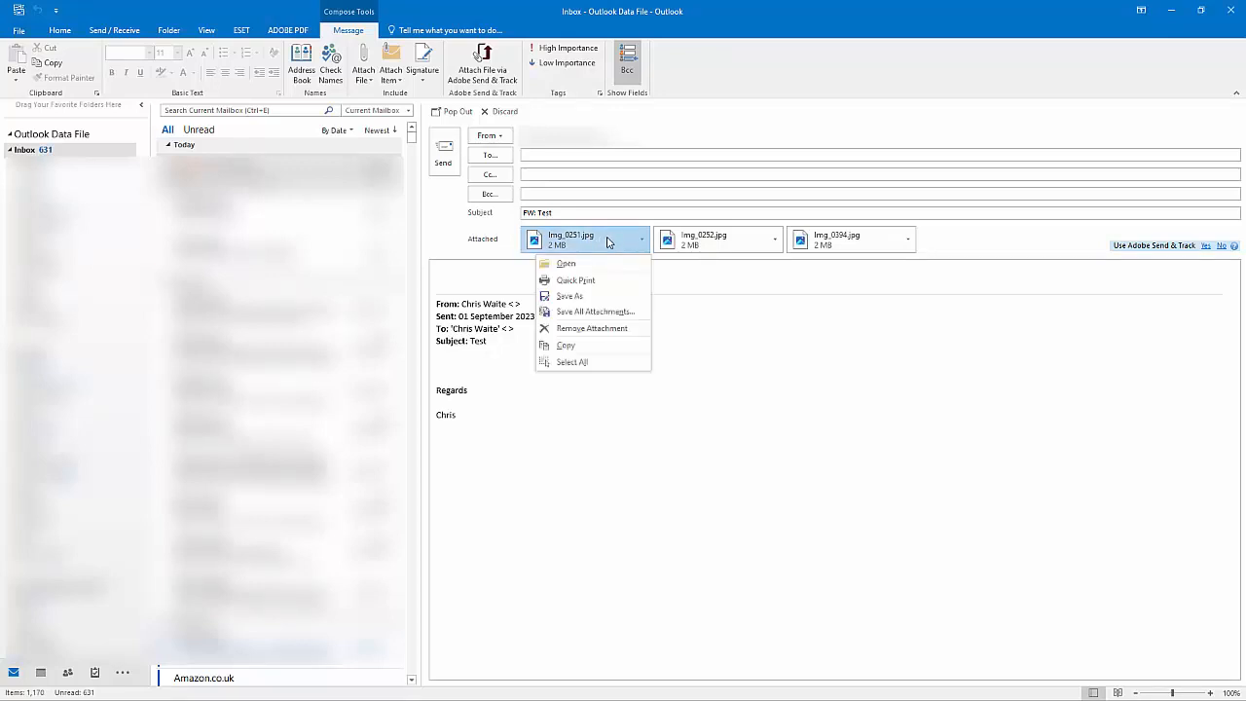
{"action": "mouse_move", "coordinate": [592, 328]}
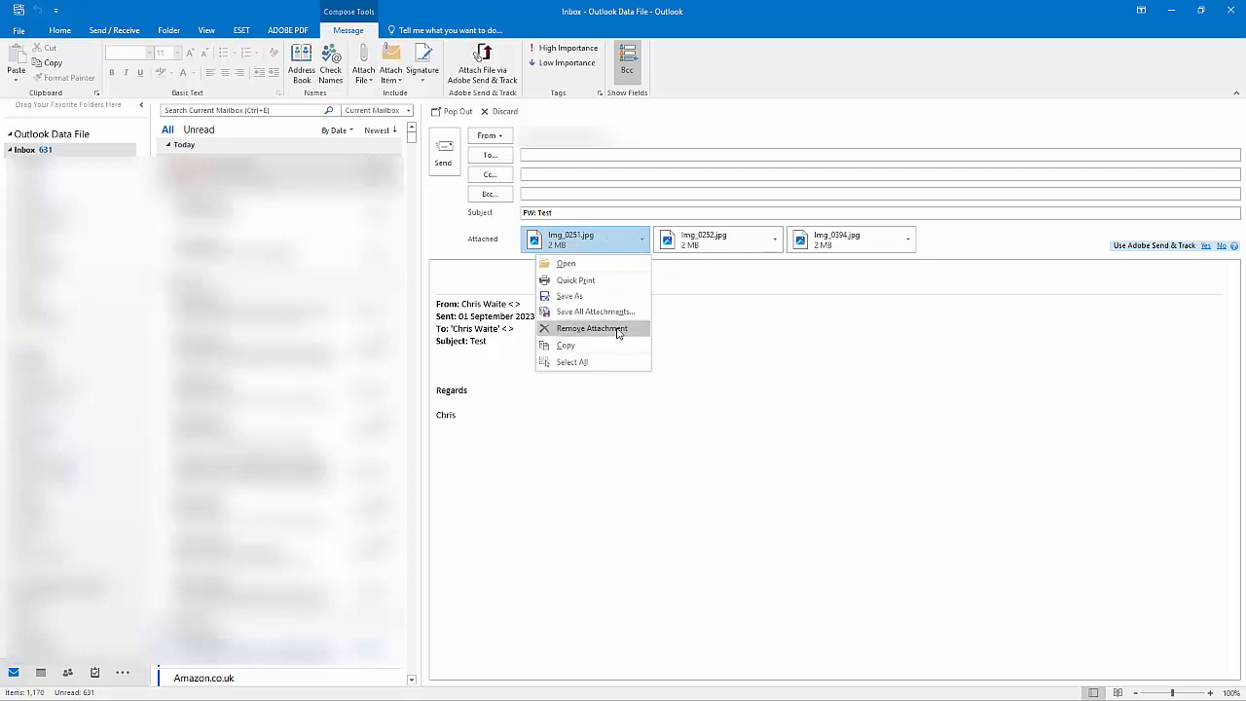
{"action": "left_click", "coordinate": [591, 328]}
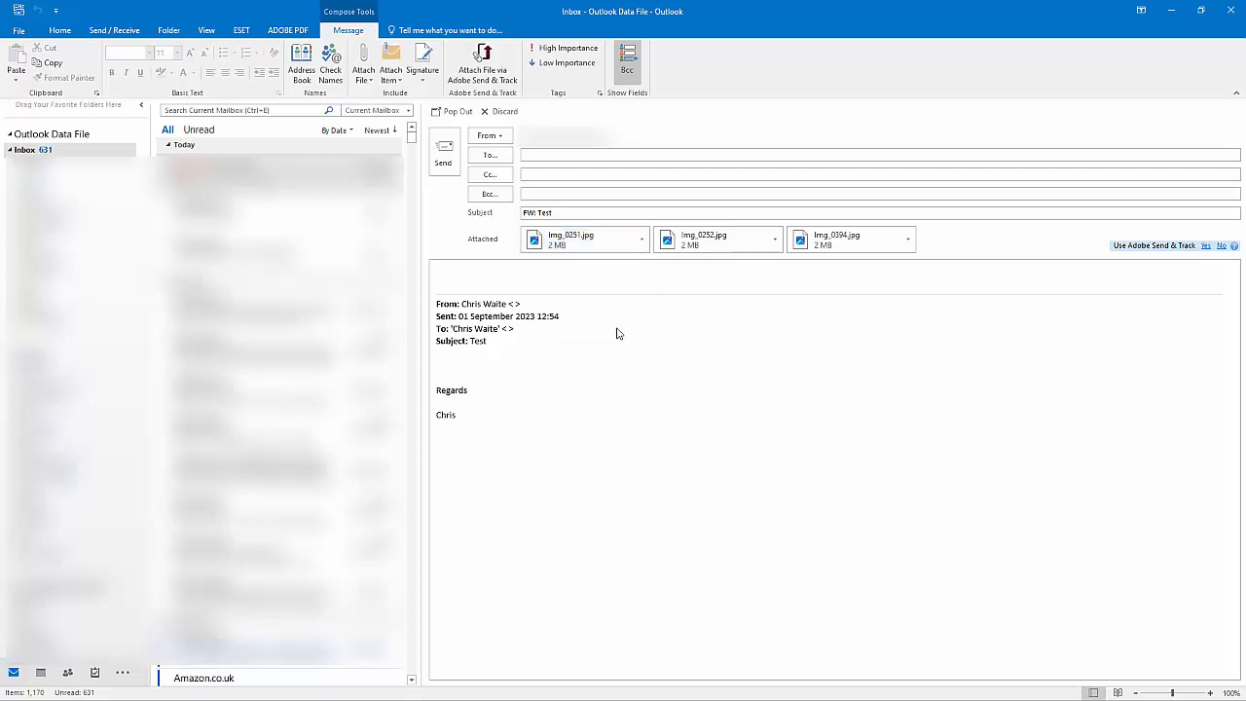
{"action": "left_click", "coordinate": [584, 238]}
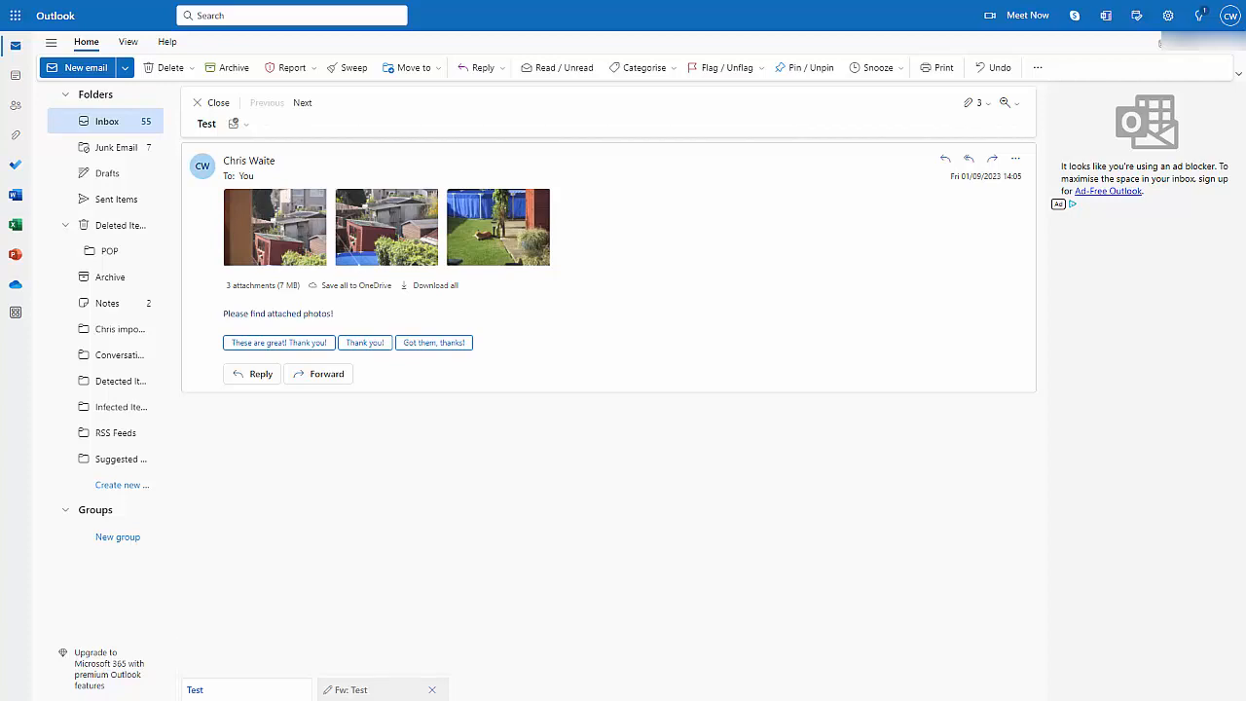
{"action": "mouse_move", "coordinate": [275, 243]}
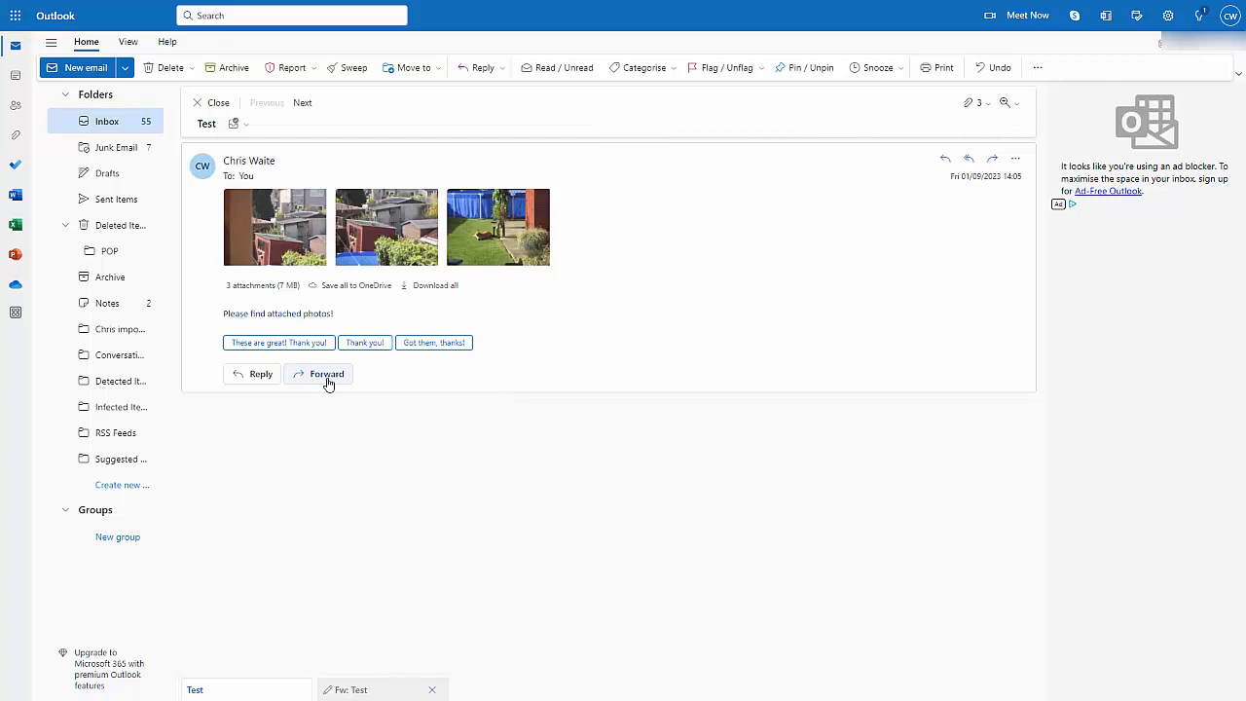
Step: Forward the Test email in Outlook.com, removing Img_0251.jpg and Img_0252.jpg attachments
{"action": "left_click", "coordinate": [326, 373]}
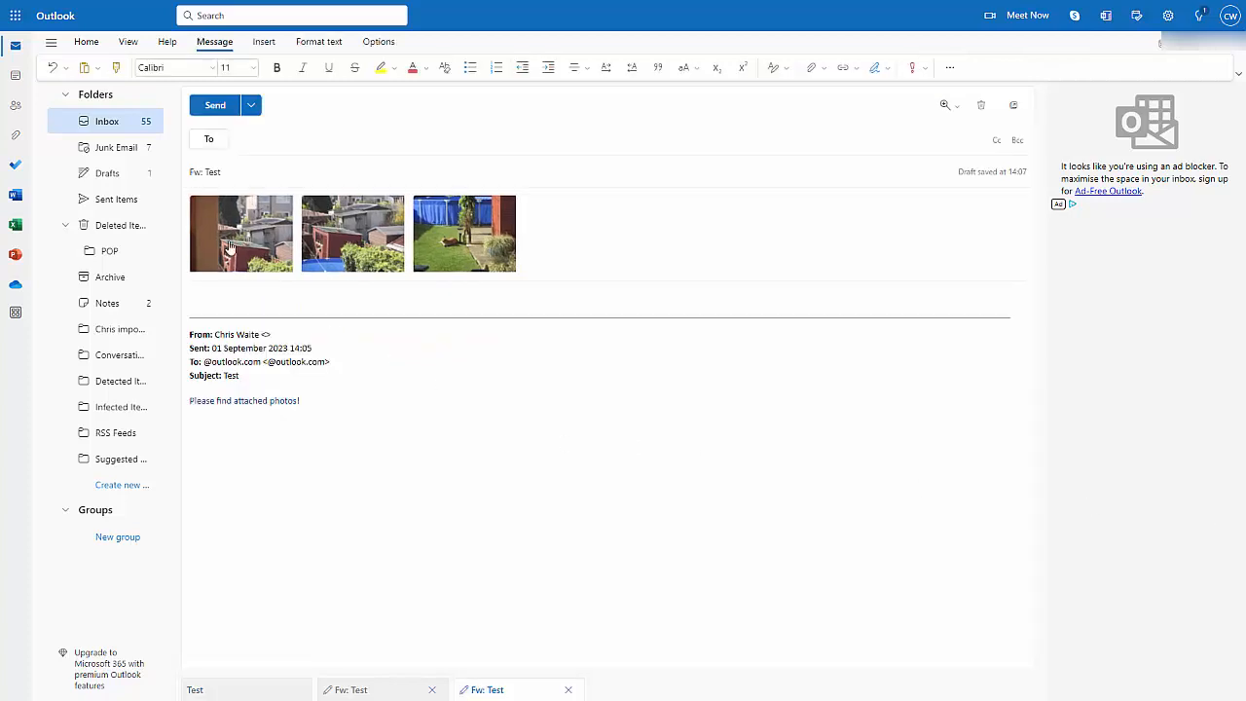
{"action": "mouse_move", "coordinate": [352, 233]}
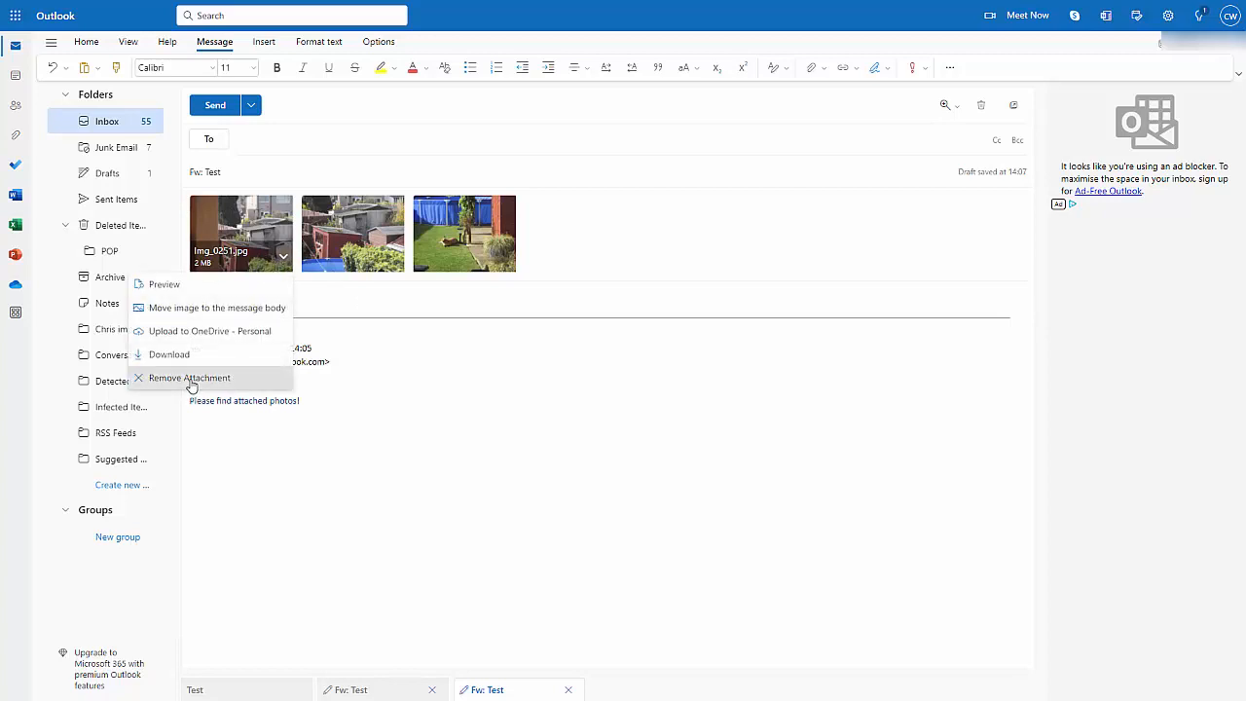
{"action": "left_click", "coordinate": [189, 378]}
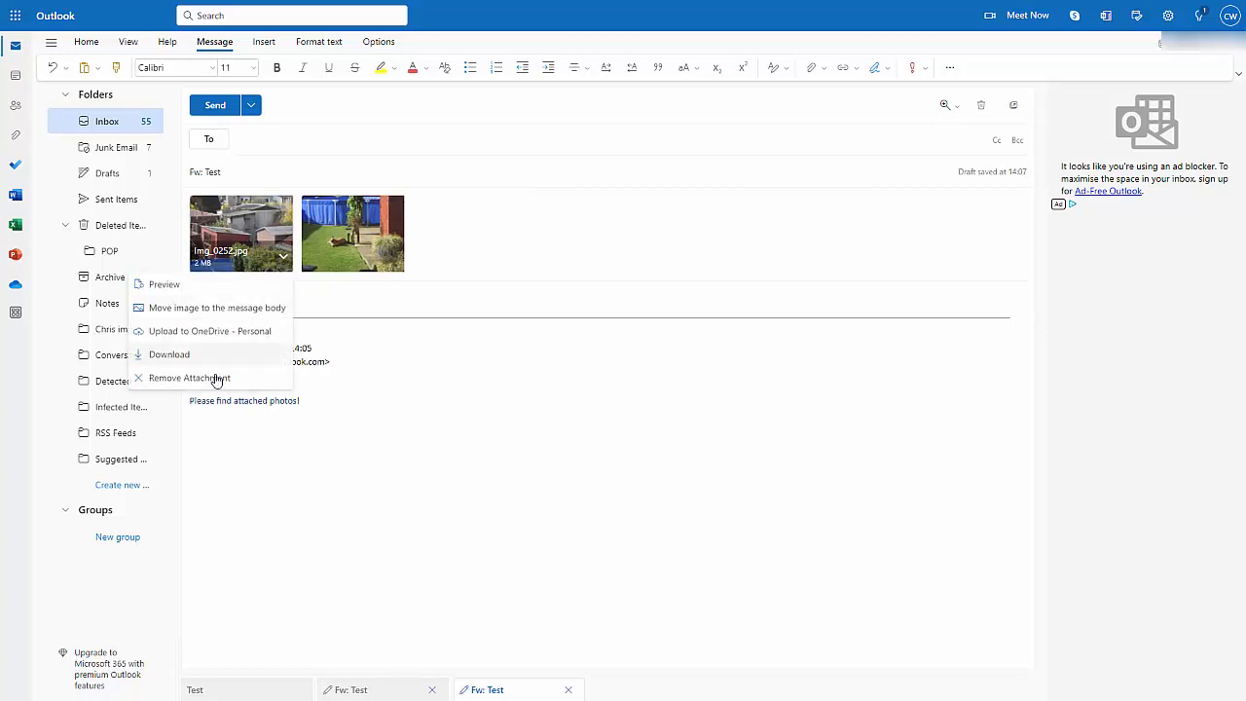
{"action": "left_click", "coordinate": [189, 378]}
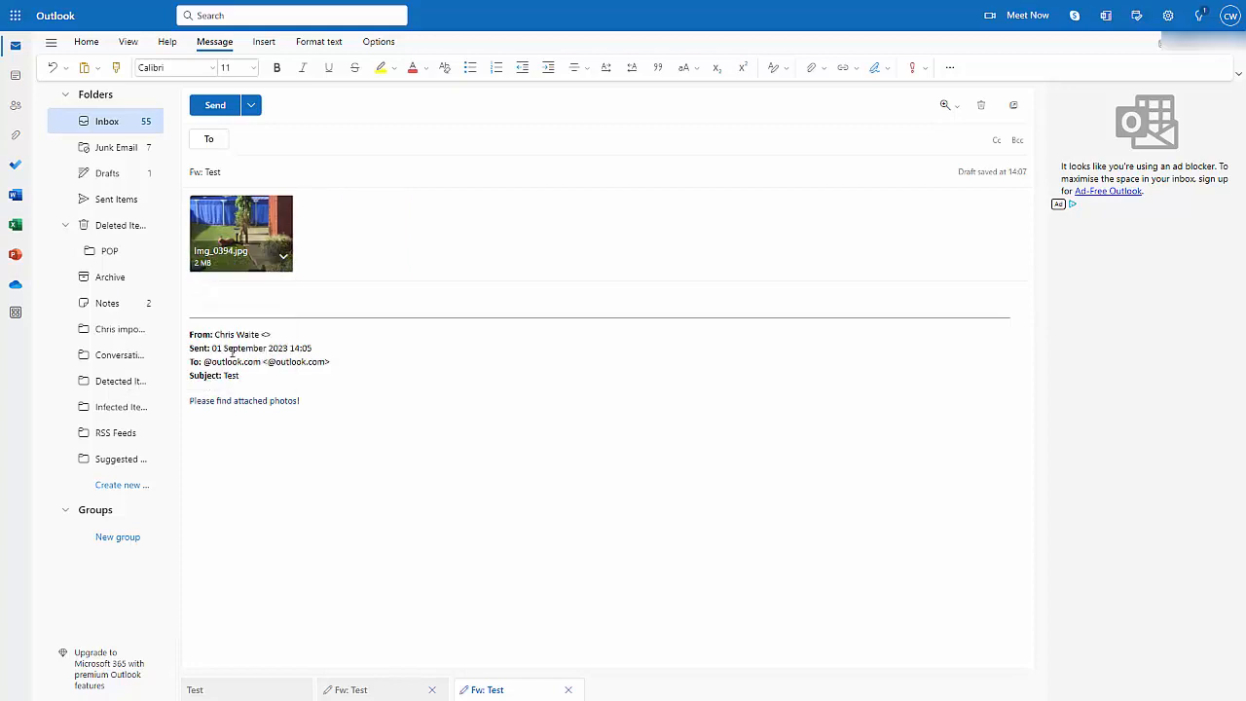